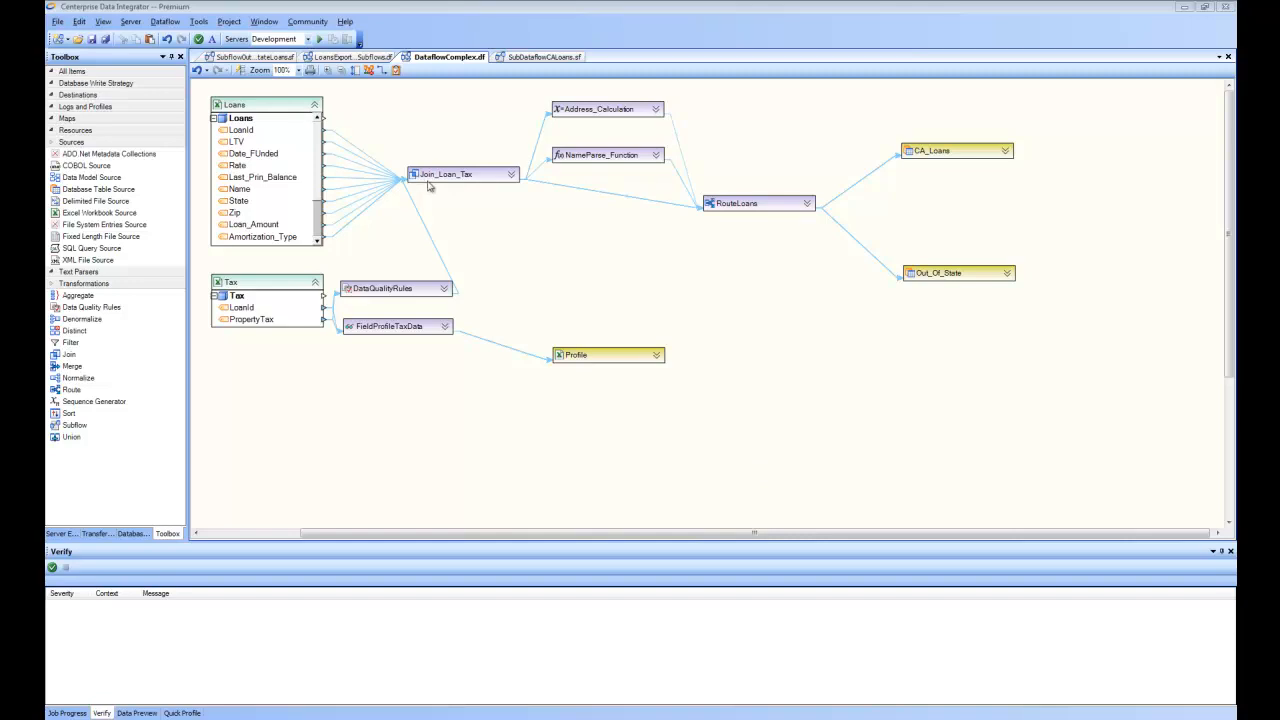
{"action": "mouse_move", "coordinate": [572, 132]}
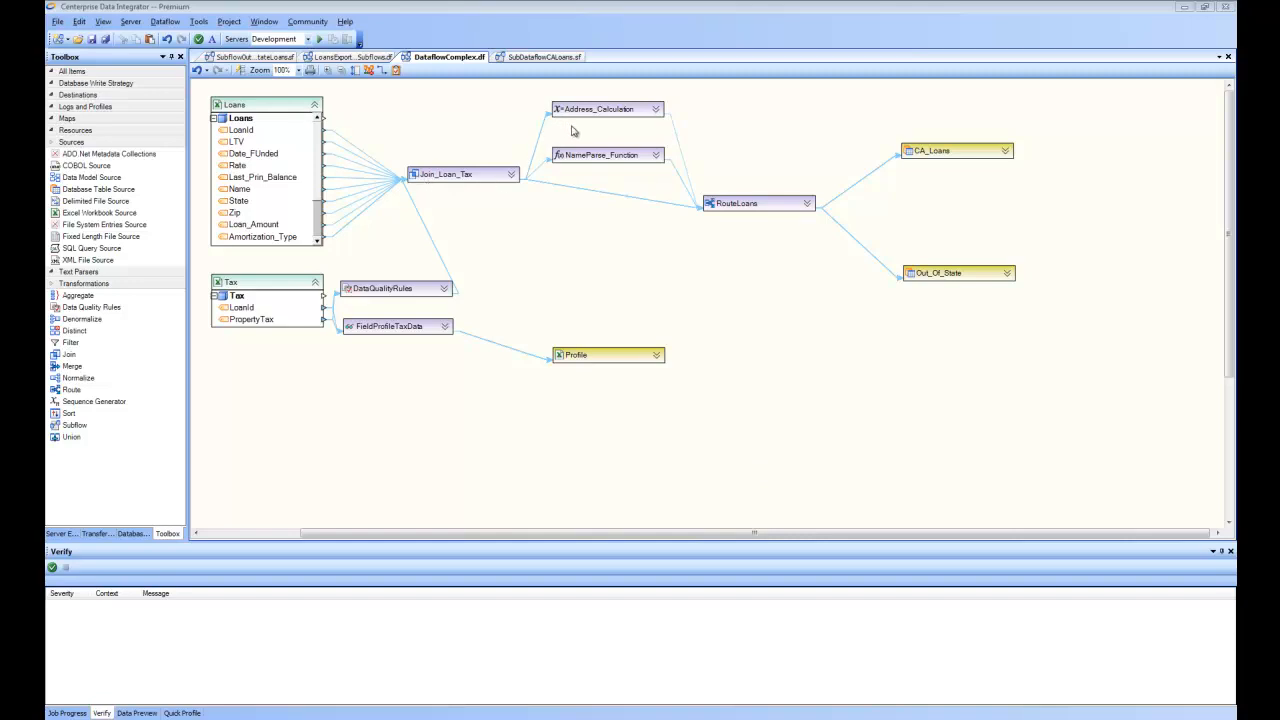
{"action": "mouse_move", "coordinate": [730, 208]}
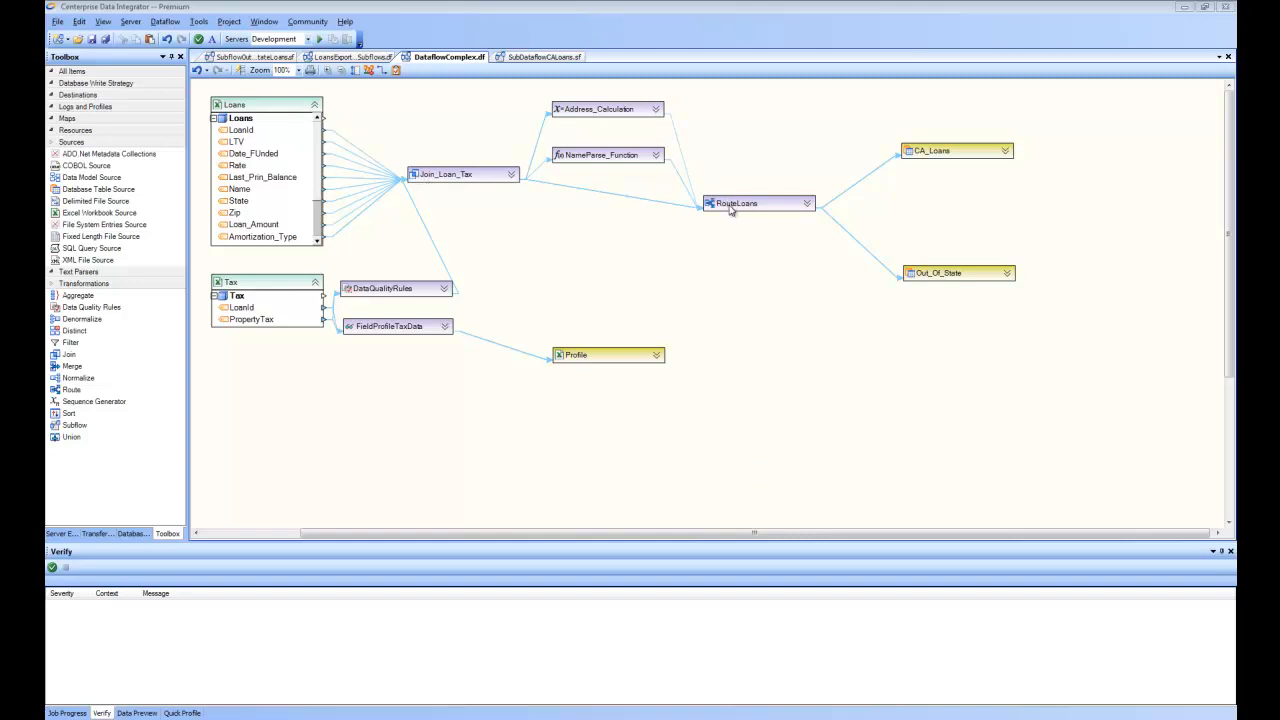
{"action": "mouse_move", "coordinate": [804, 206]}
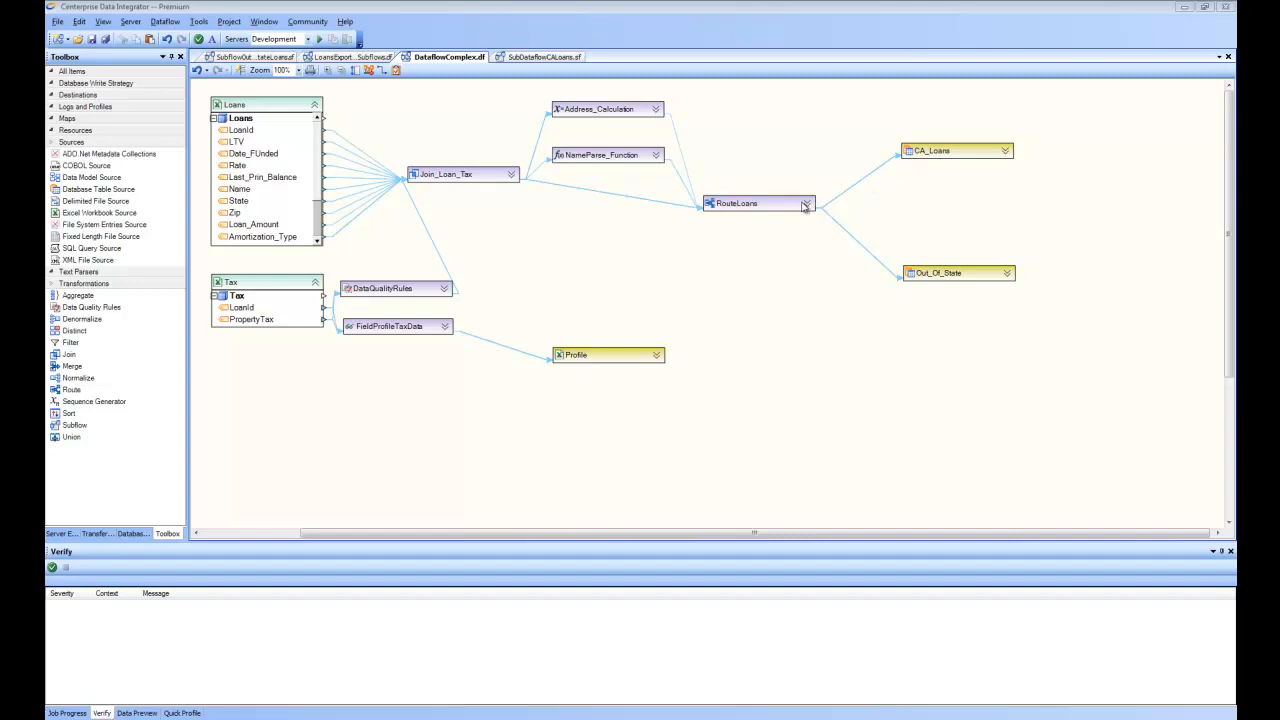
{"action": "mouse_move", "coordinate": [562, 276]}
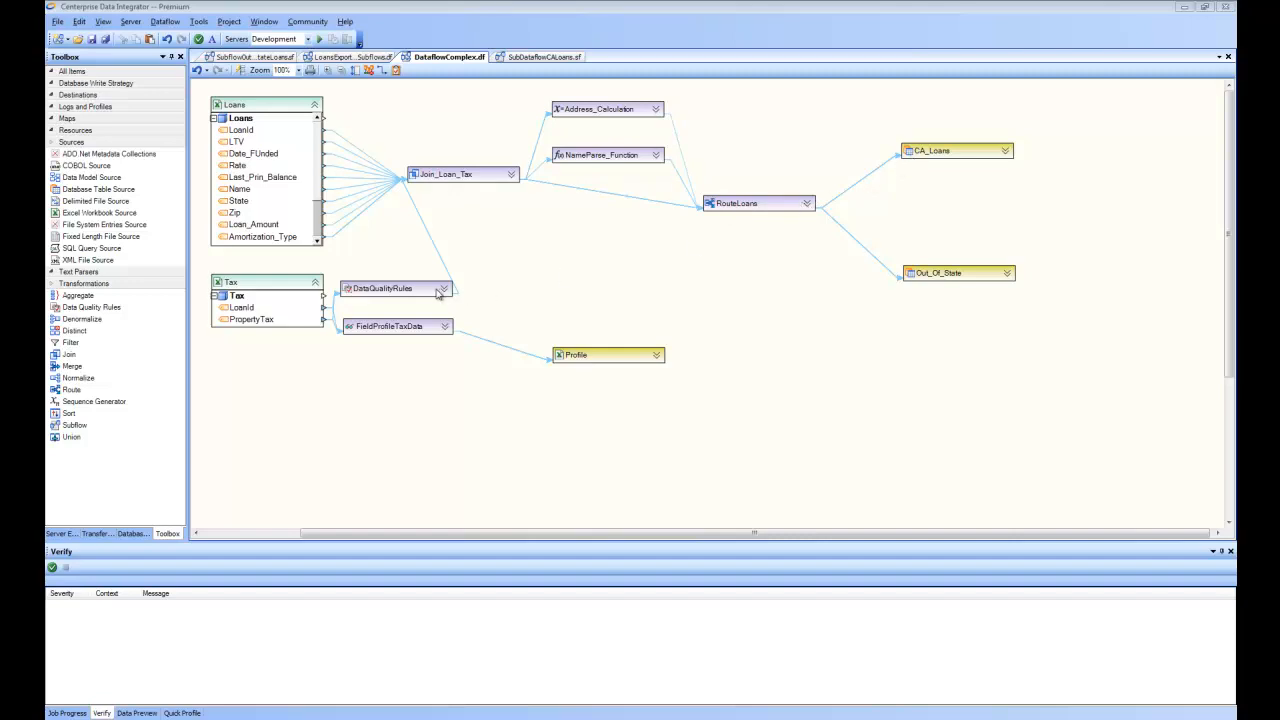
{"action": "mouse_move", "coordinate": [418, 338]}
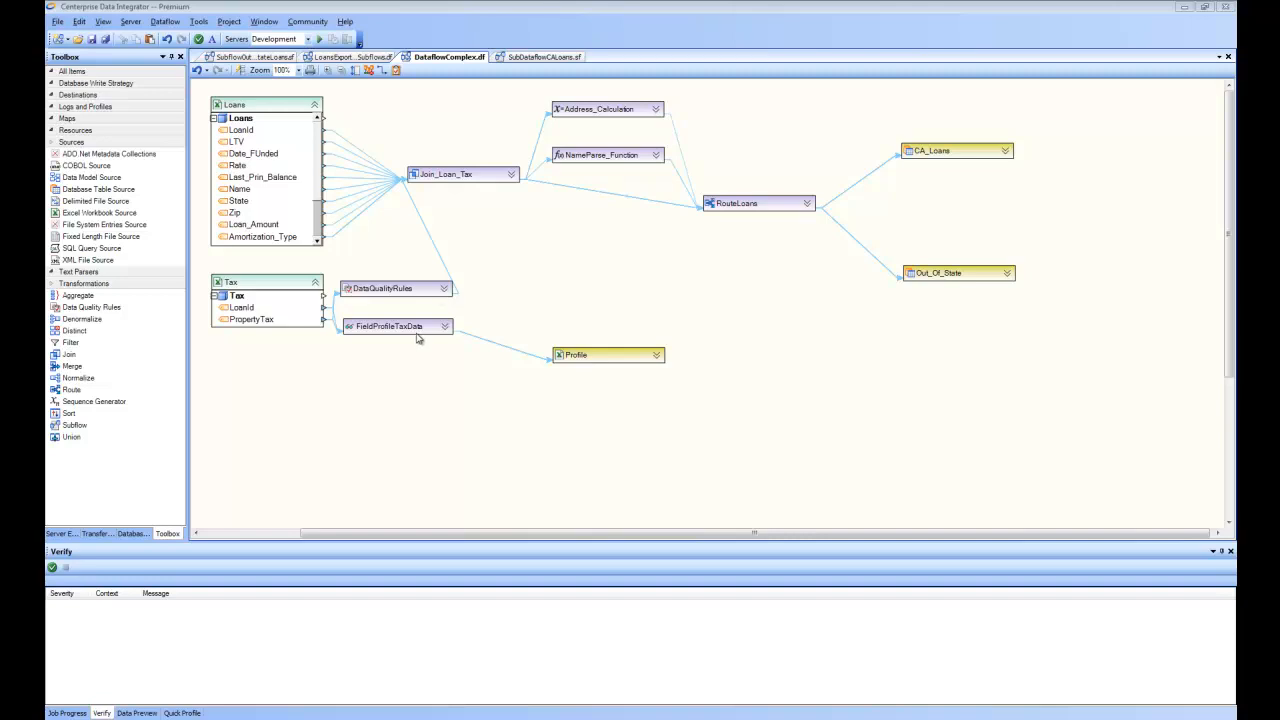
{"action": "mouse_move", "coordinate": [340, 106]}
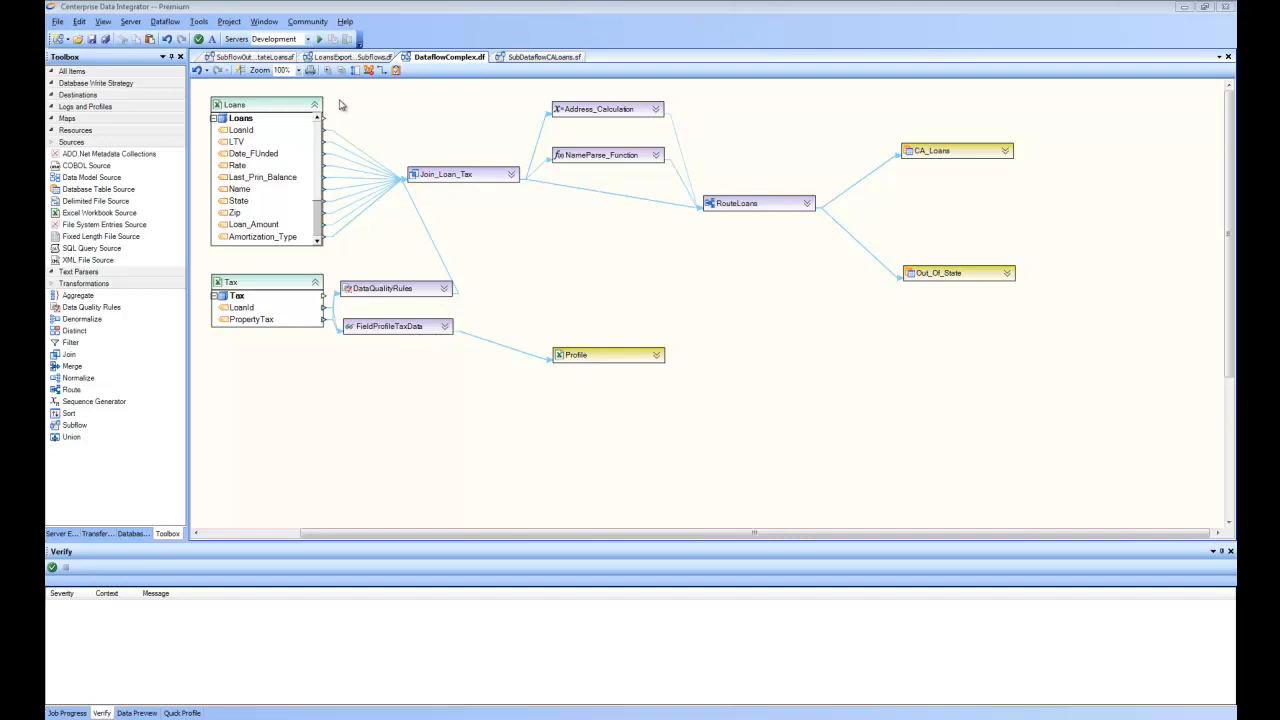
{"action": "mouse_move", "coordinate": [358, 104]}
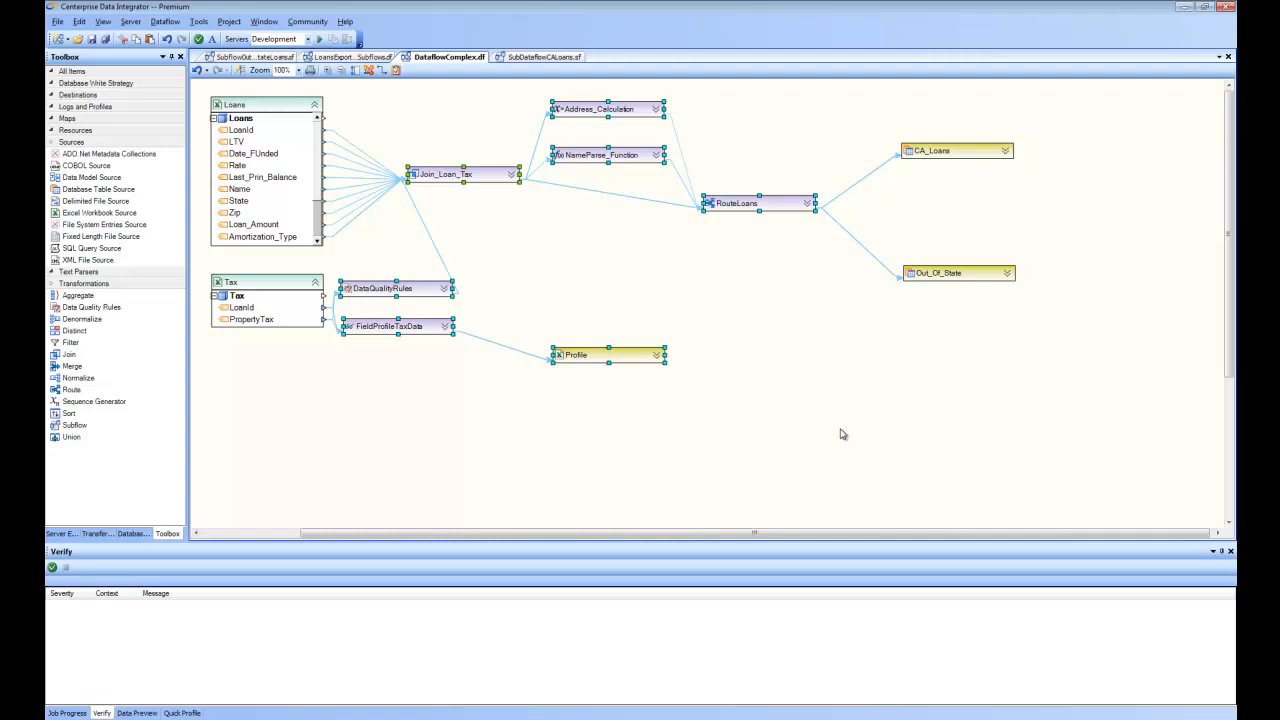
{"action": "mouse_move", "coordinate": [686, 270]}
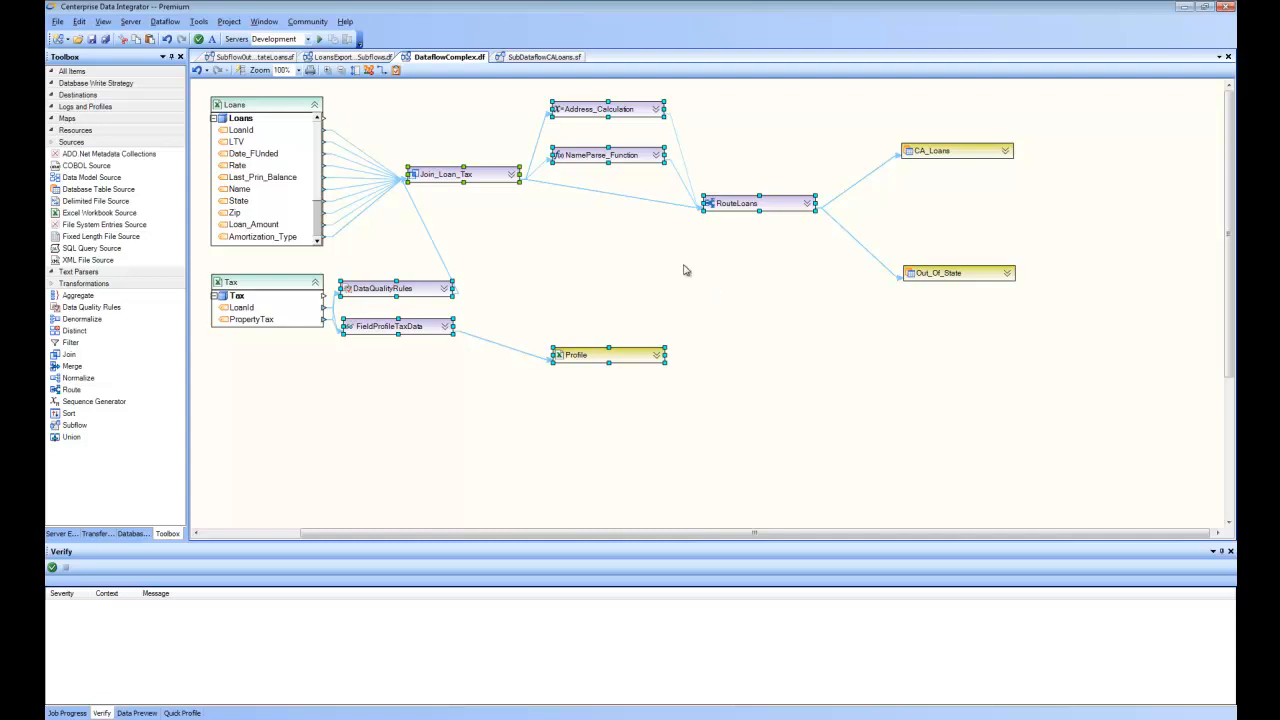
{"action": "mouse_move", "coordinate": [700, 264]}
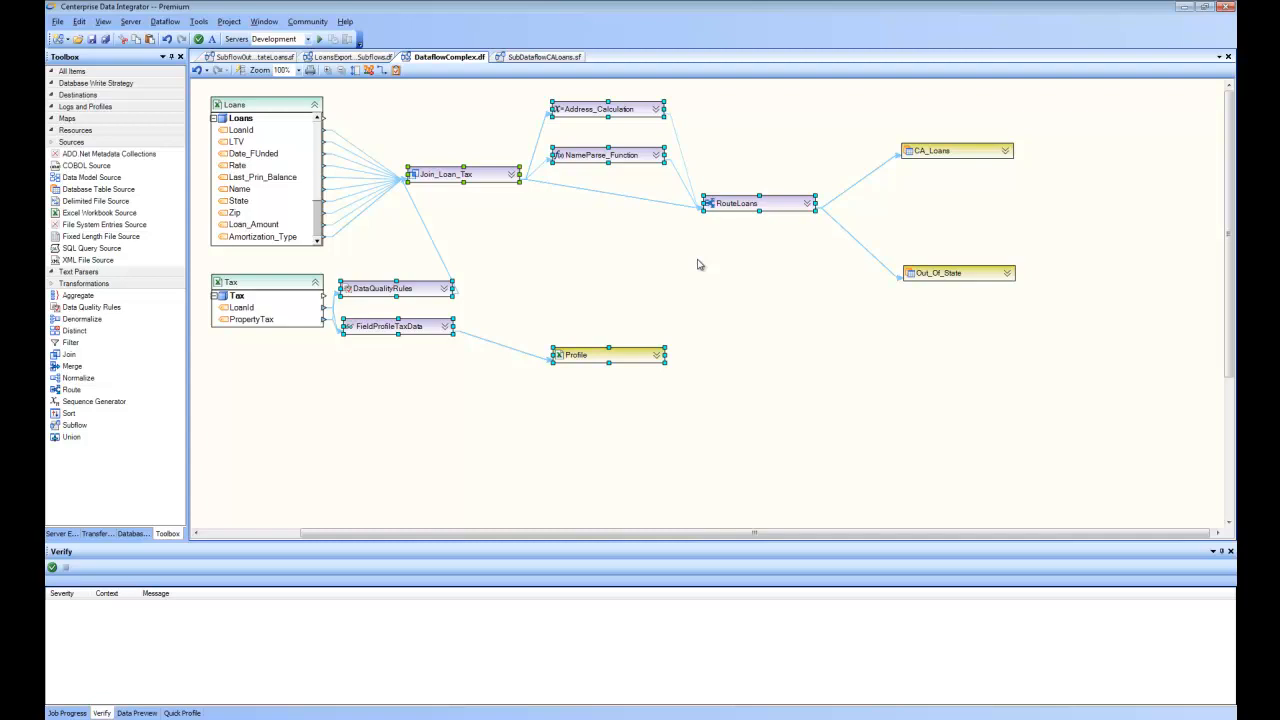
Step: Expand then collapse the RouteLoans router box and start a blank subflow document
{"action": "left_click", "coordinate": [664, 266]}
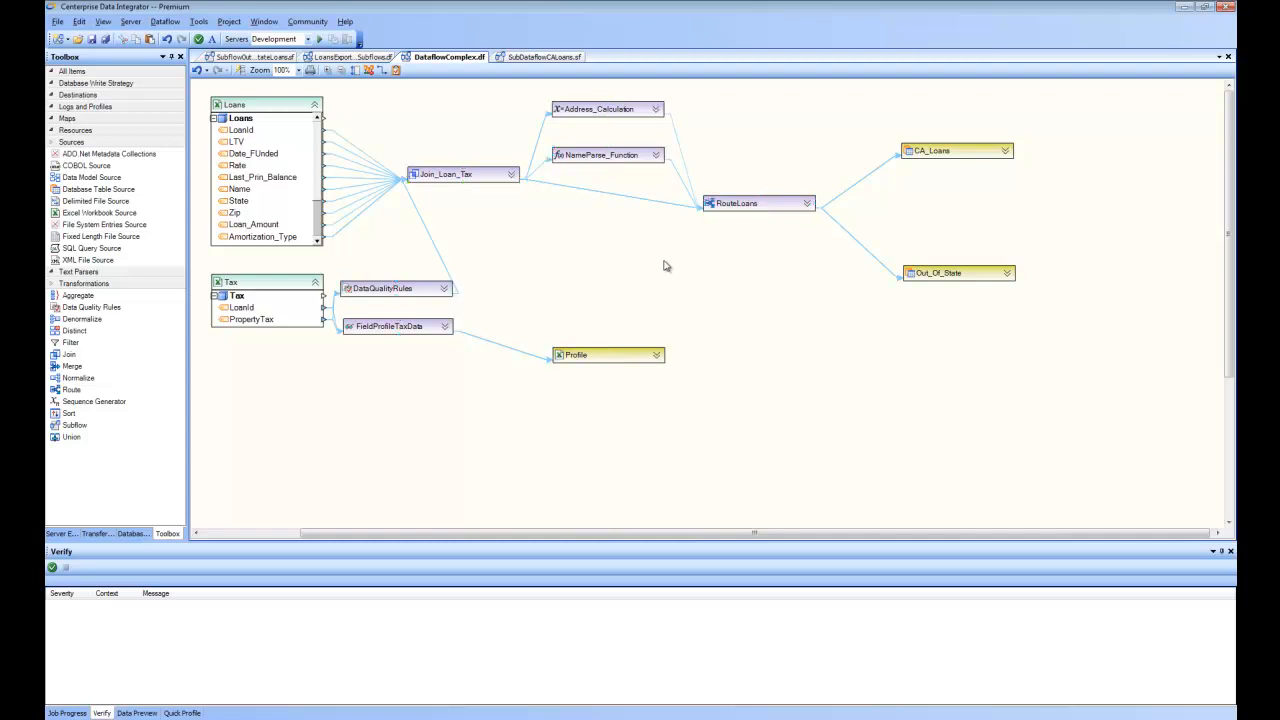
{"action": "mouse_move", "coordinate": [544, 248]}
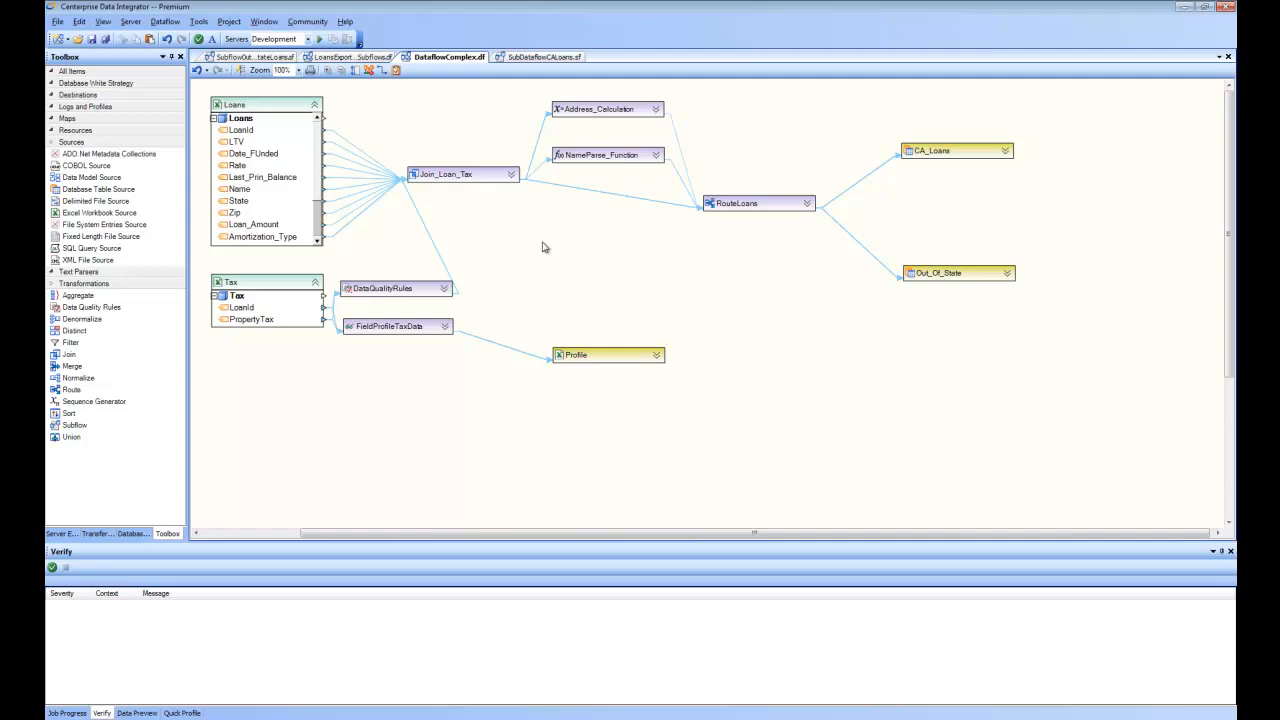
{"action": "mouse_move", "coordinate": [544, 252]}
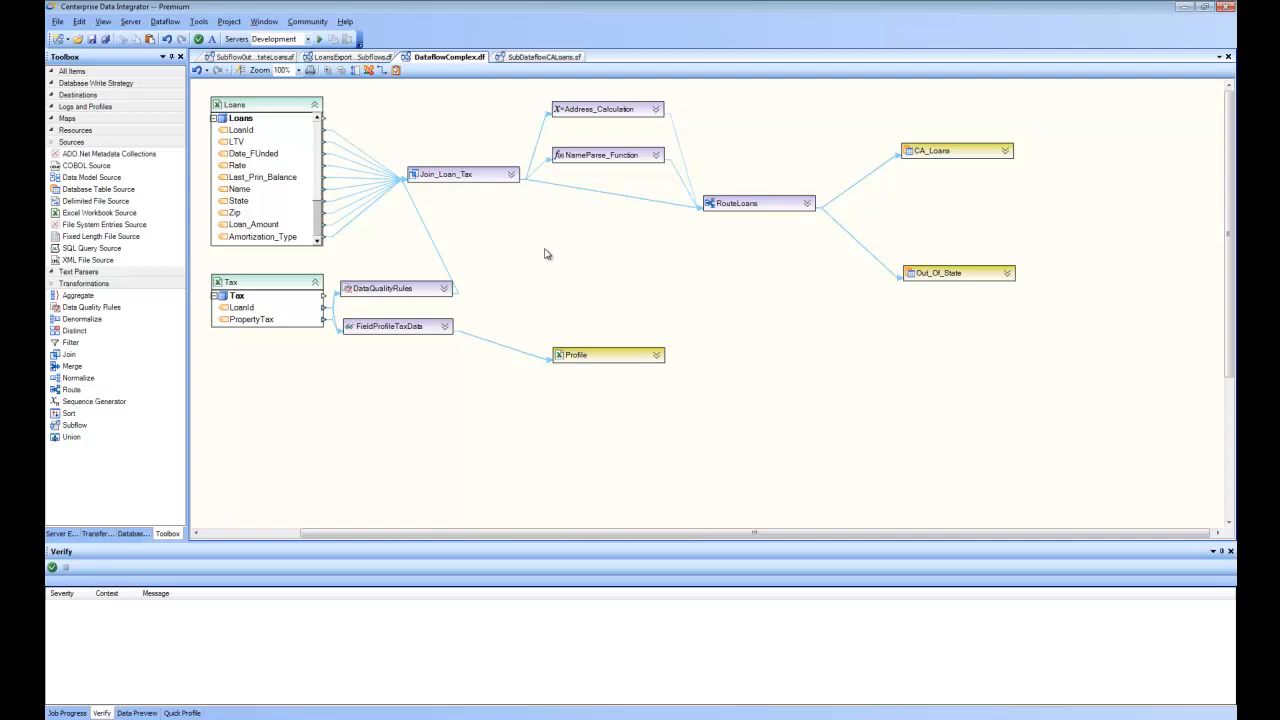
{"action": "mouse_move", "coordinate": [640, 456]}
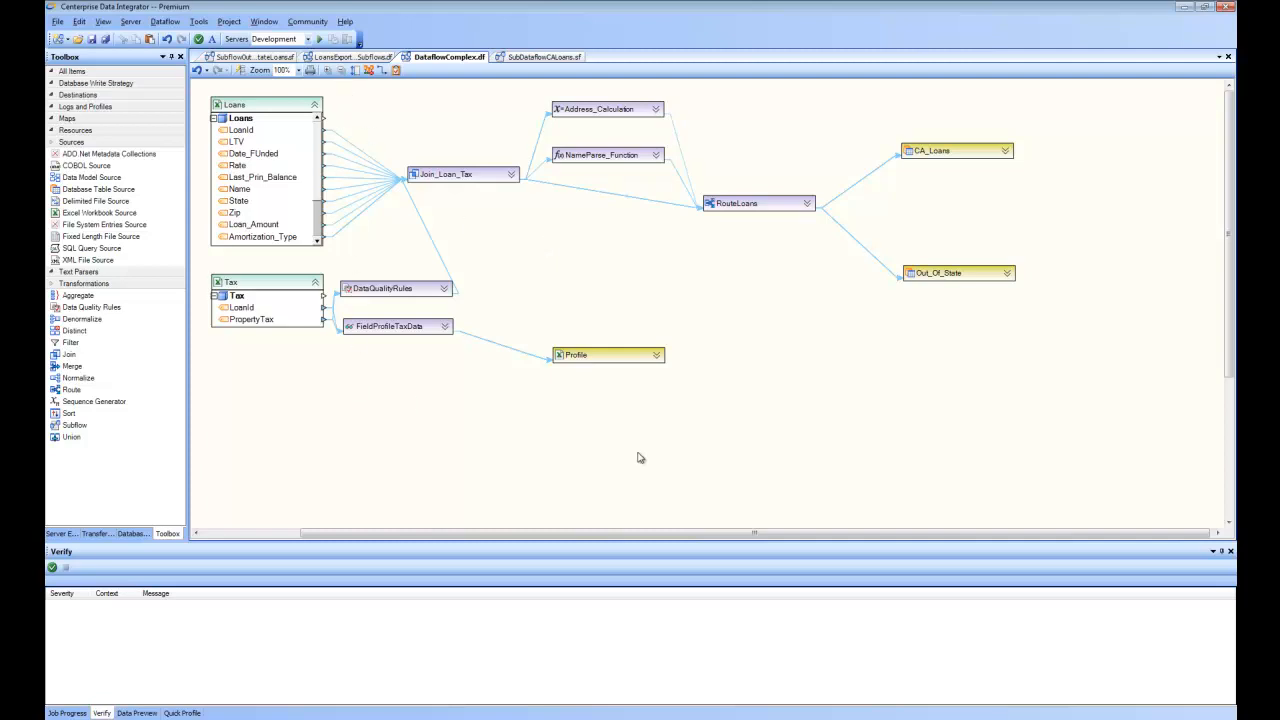
{"action": "mouse_move", "coordinate": [796, 168]}
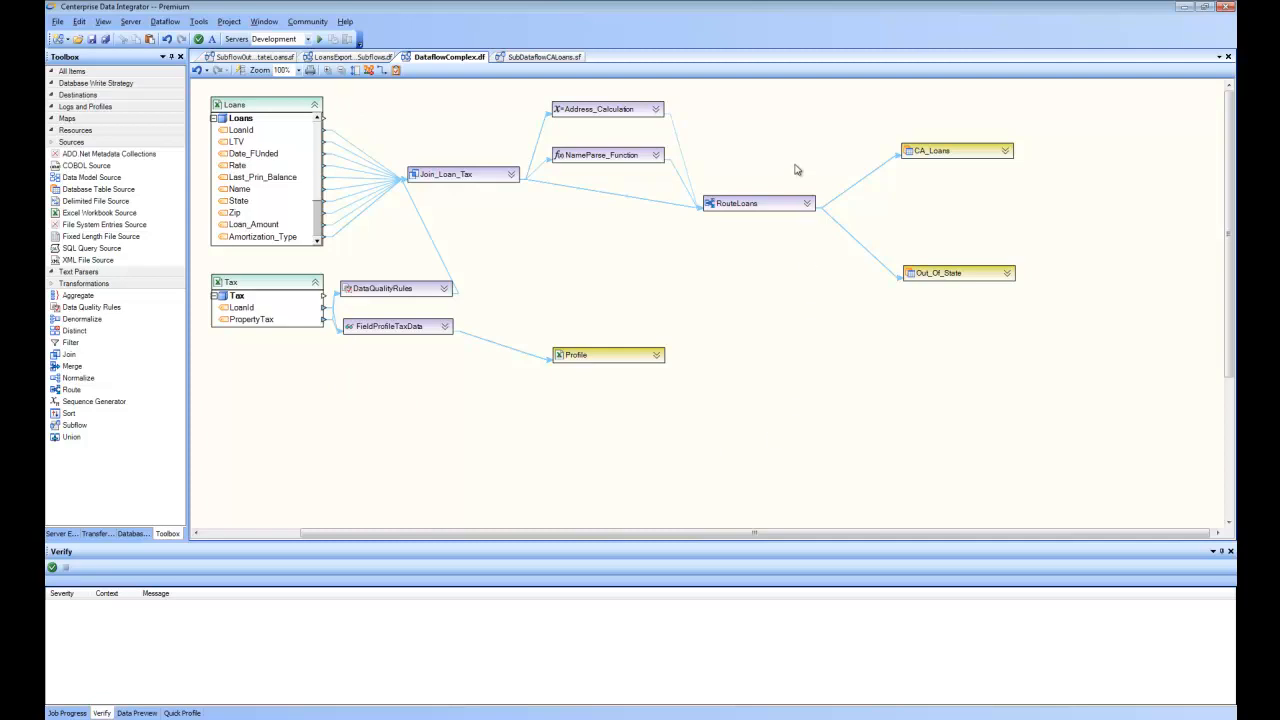
{"action": "mouse_move", "coordinate": [240, 88]}
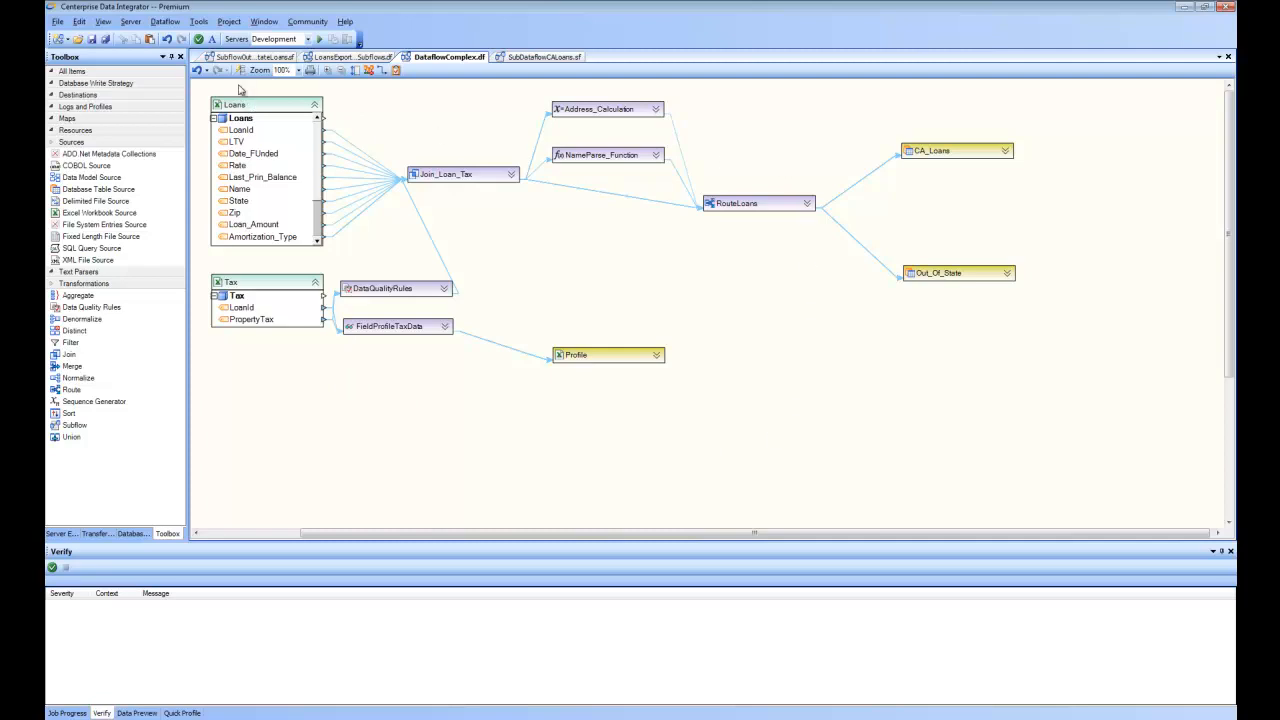
{"action": "mouse_move", "coordinate": [536, 140]}
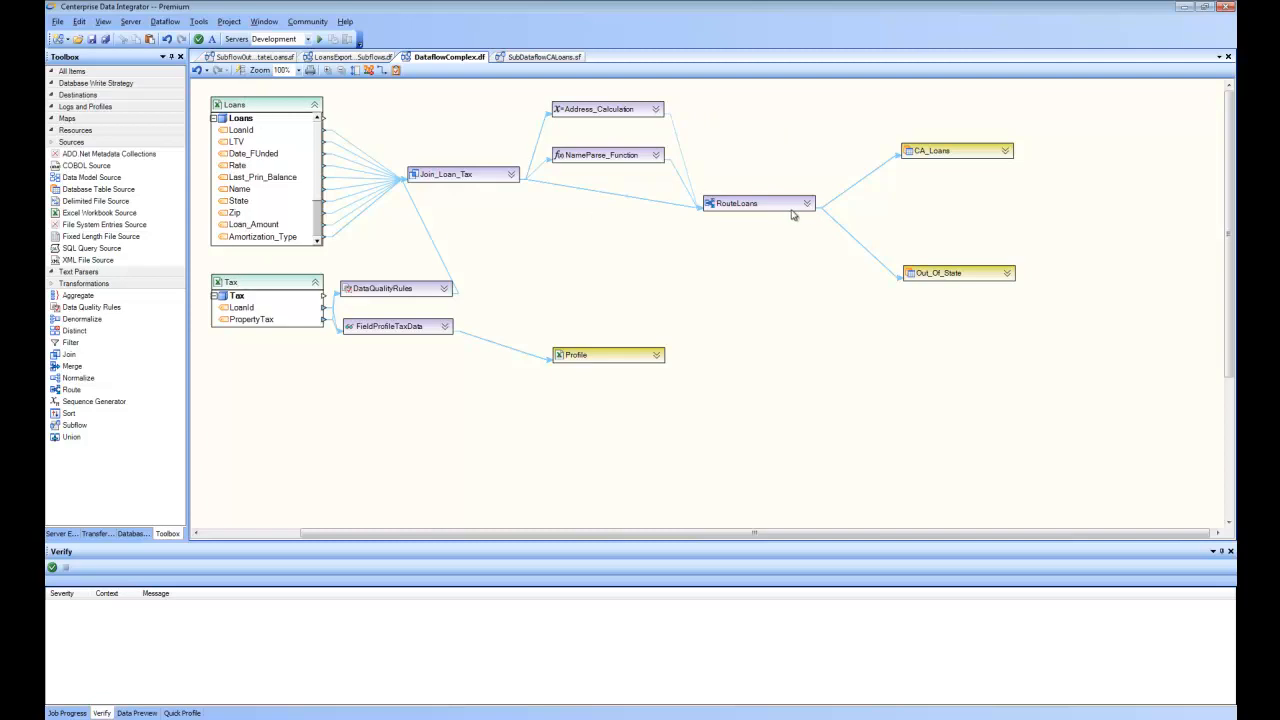
{"action": "mouse_move", "coordinate": [810, 206]}
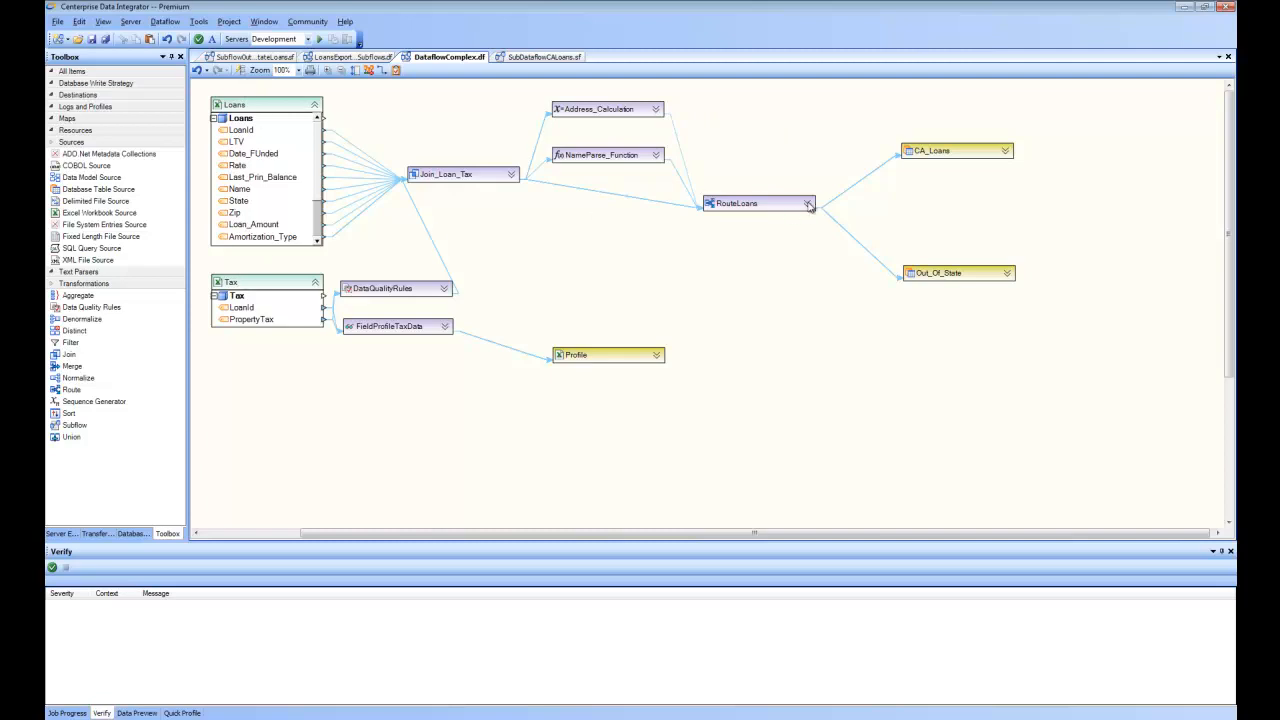
{"action": "left_click", "coordinate": [810, 204]}
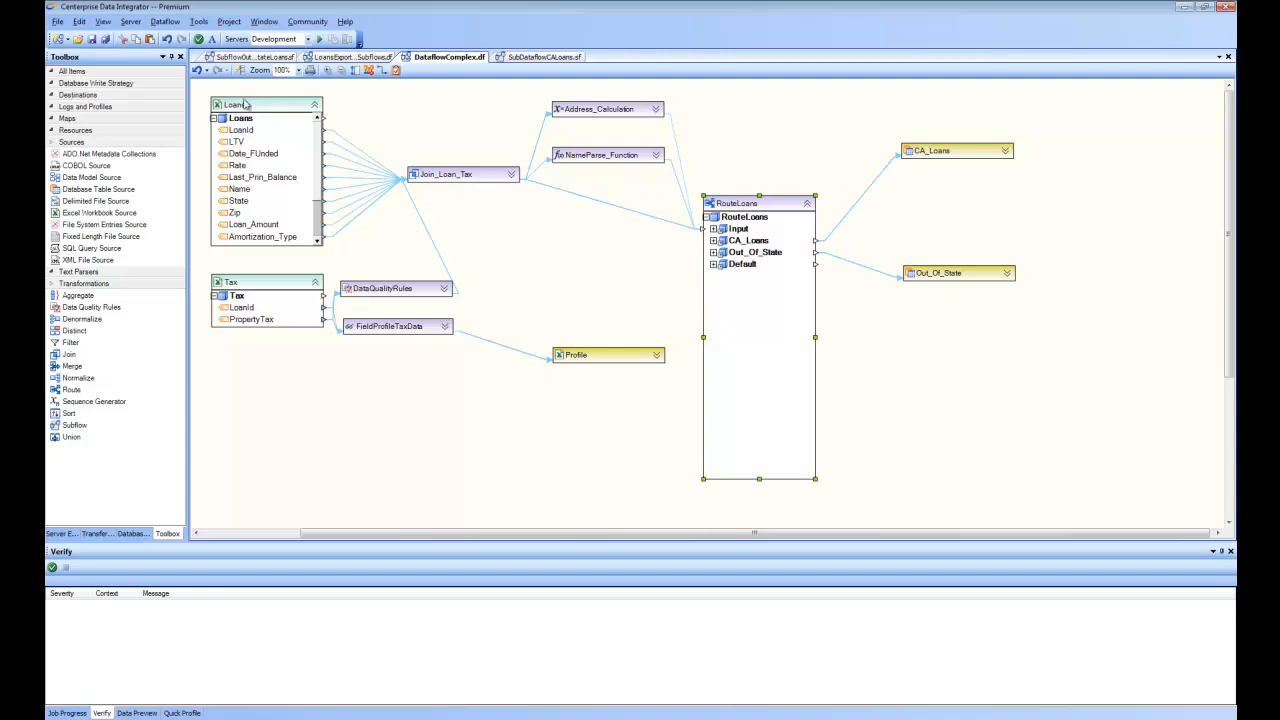
{"action": "mouse_move", "coordinate": [750, 236]}
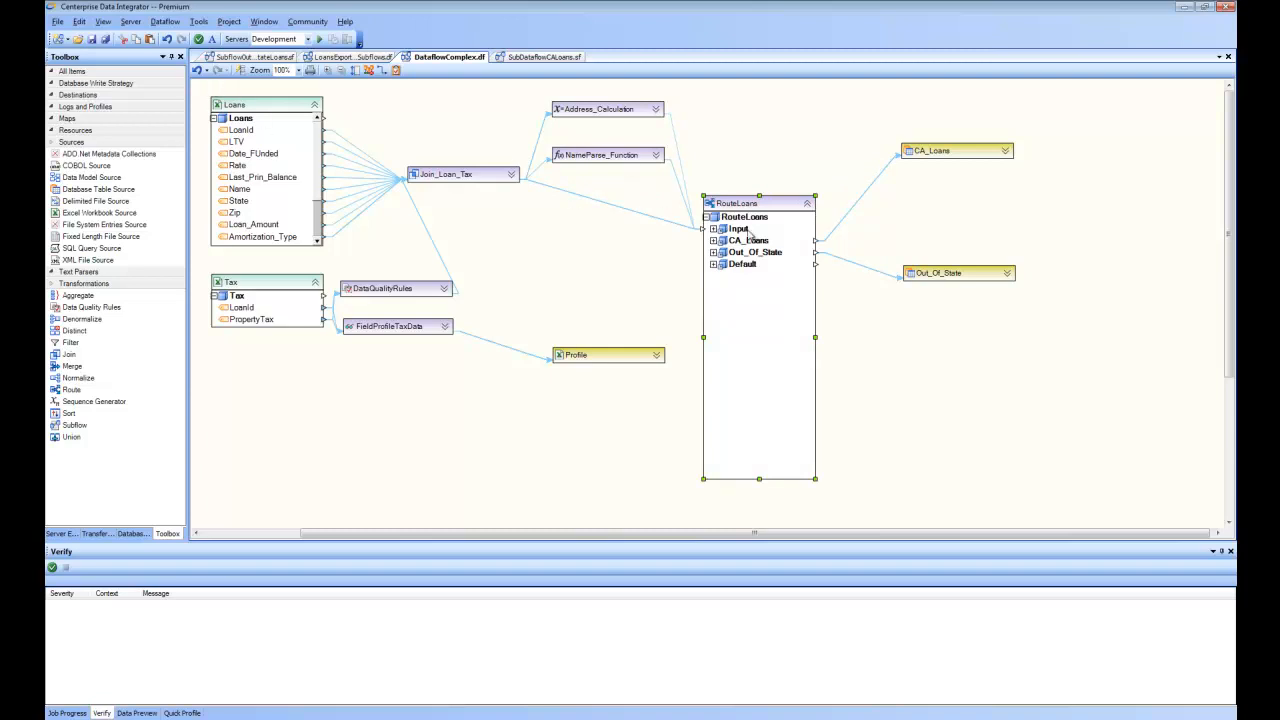
{"action": "mouse_move", "coordinate": [372, 152]}
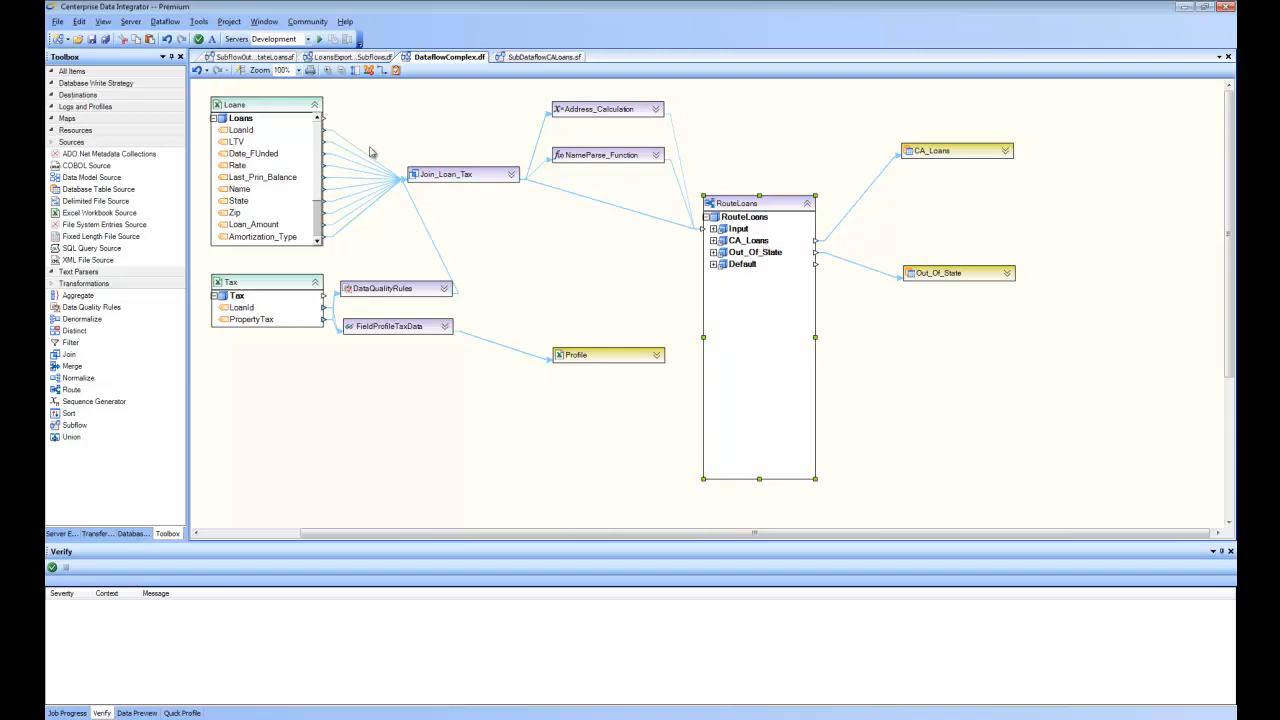
{"action": "mouse_move", "coordinate": [268, 320]}
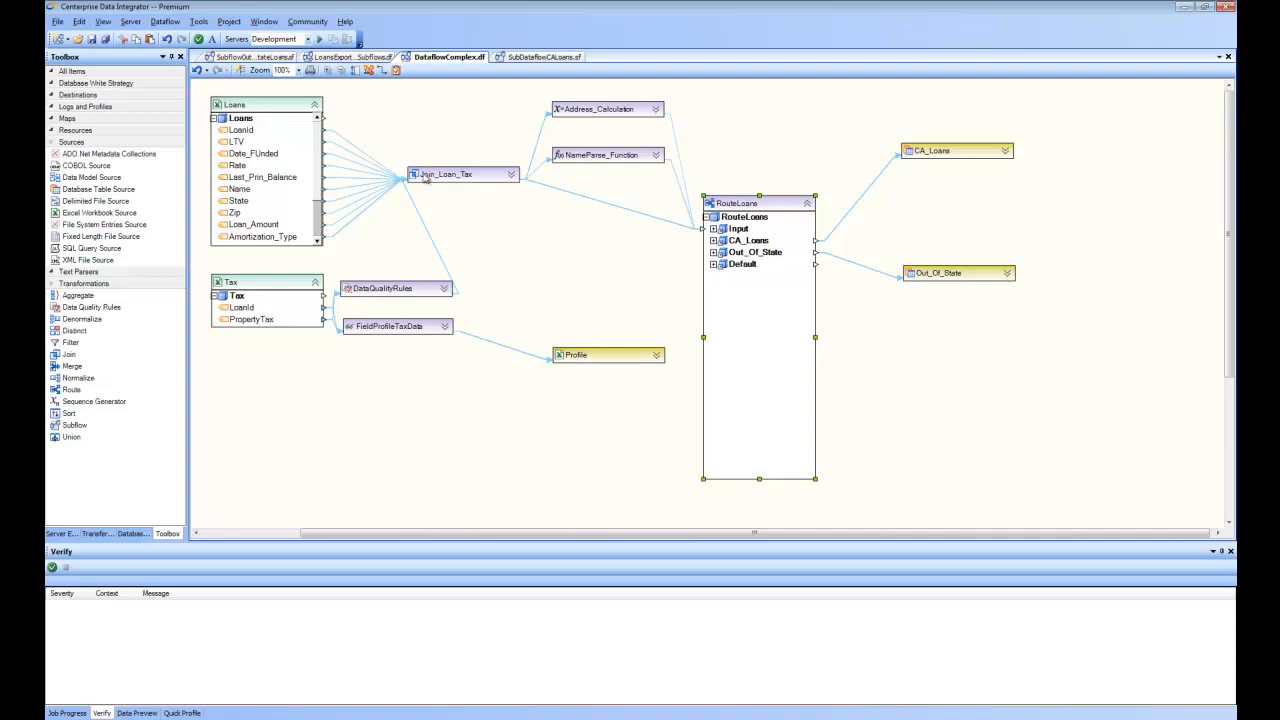
{"action": "mouse_move", "coordinate": [770, 252]}
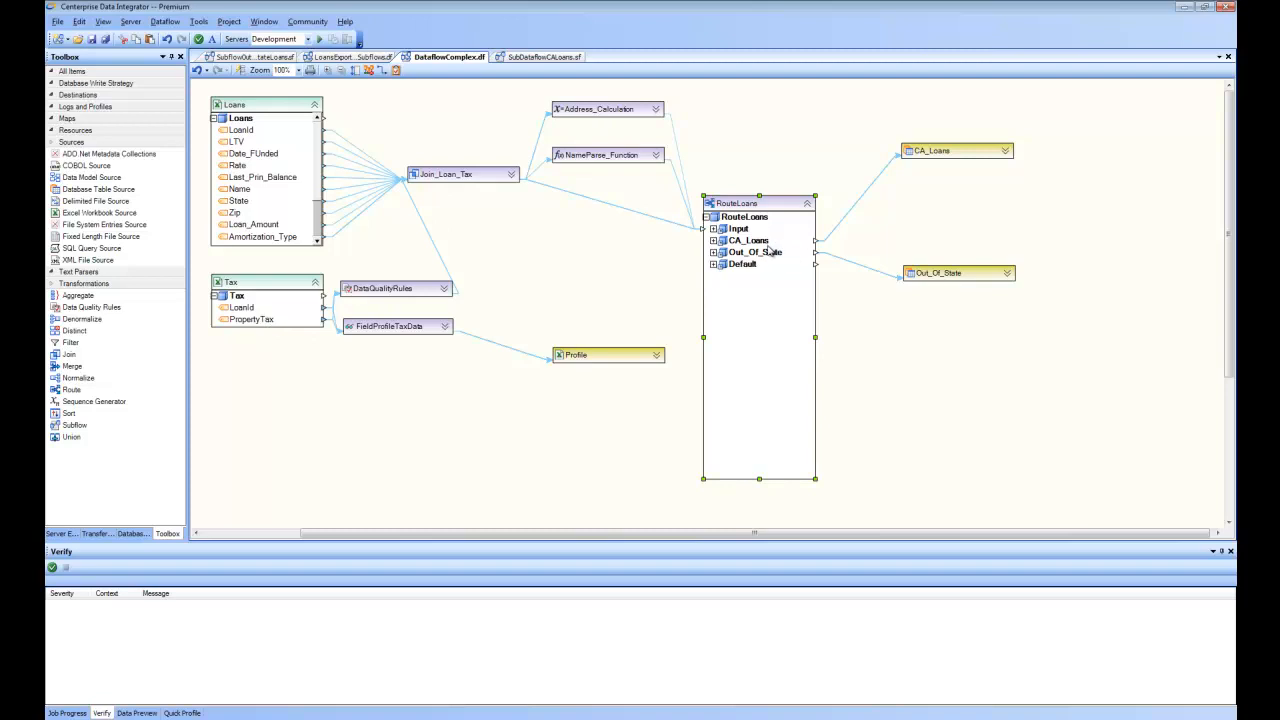
{"action": "mouse_move", "coordinate": [776, 240]}
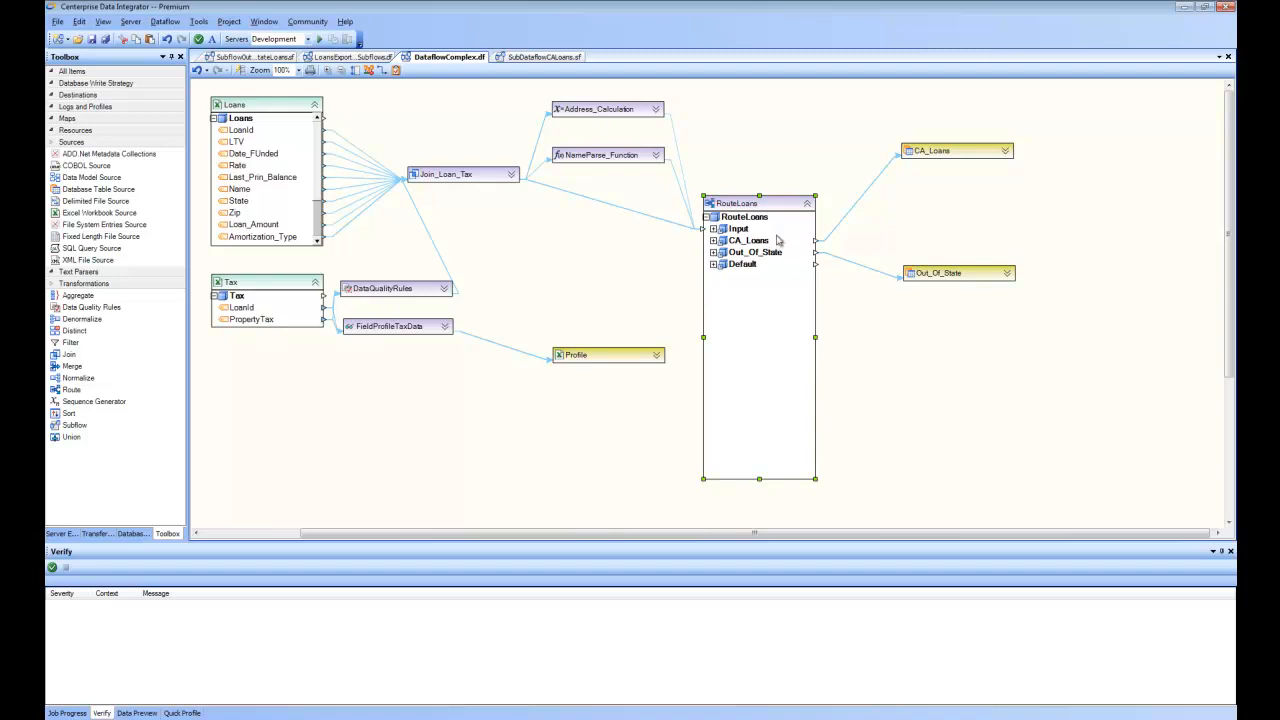
{"action": "mouse_move", "coordinate": [756, 262]}
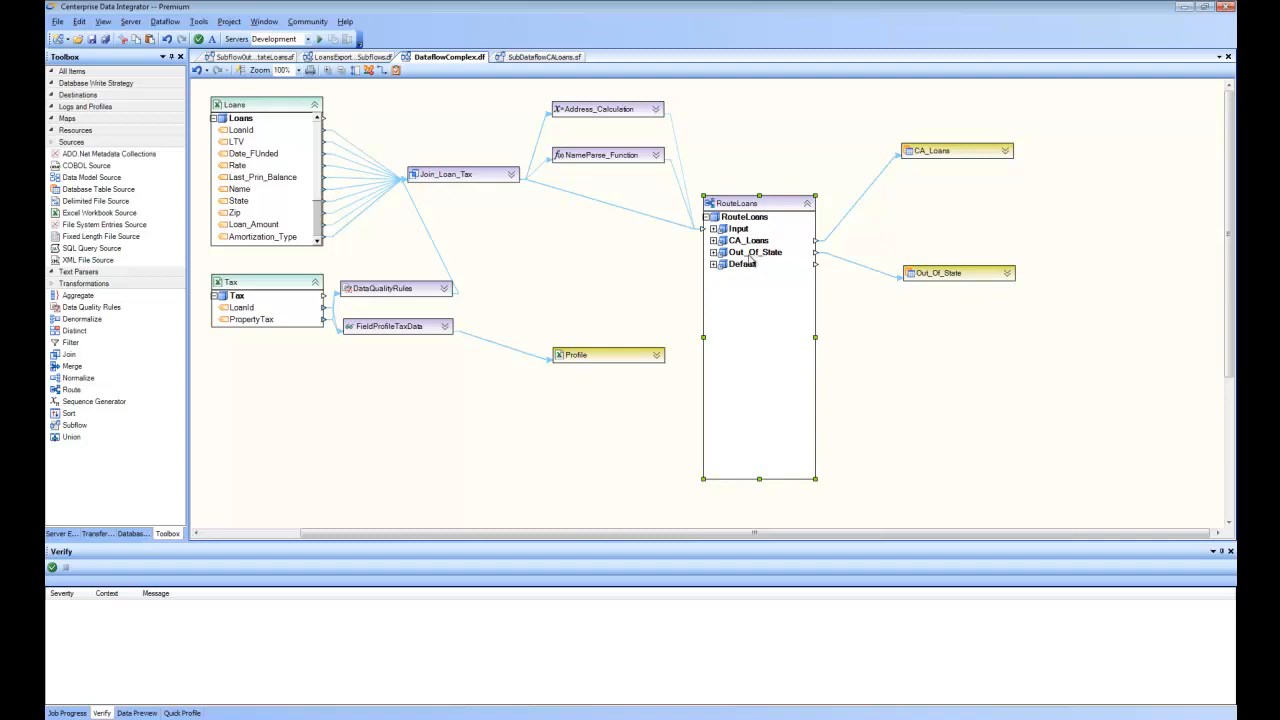
{"action": "mouse_move", "coordinate": [766, 260]}
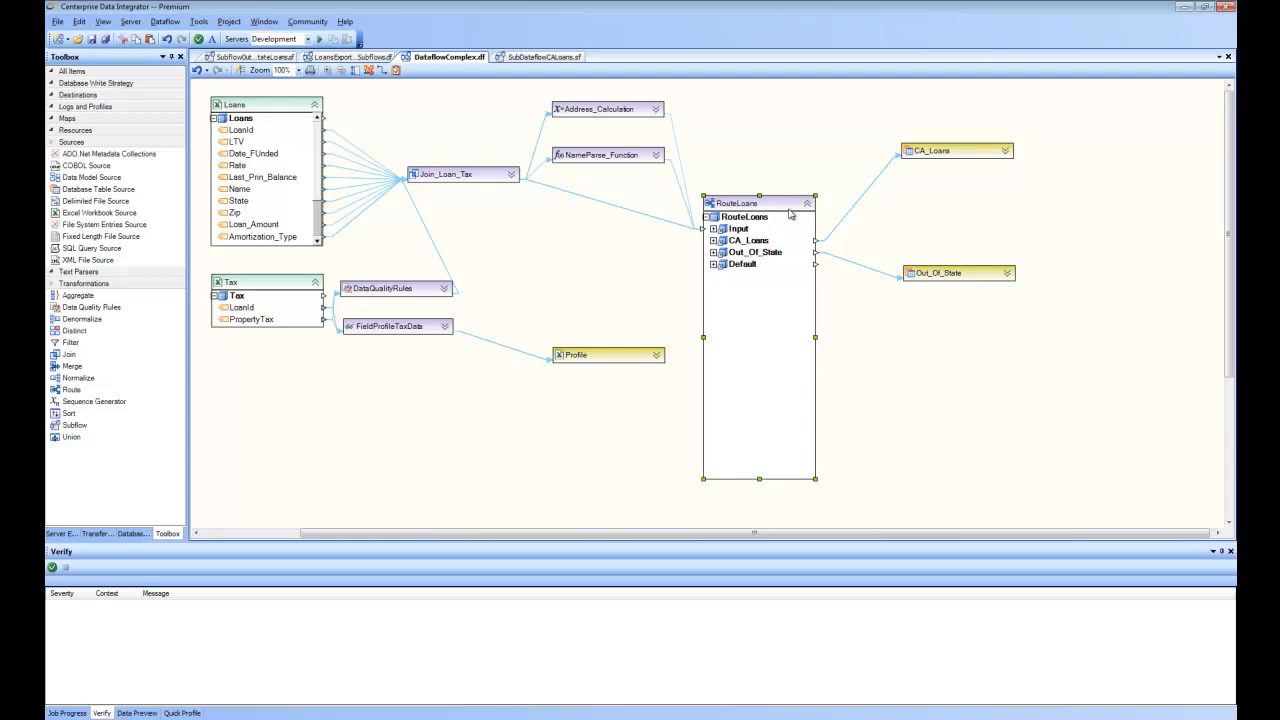
{"action": "left_click", "coordinate": [806, 204]}
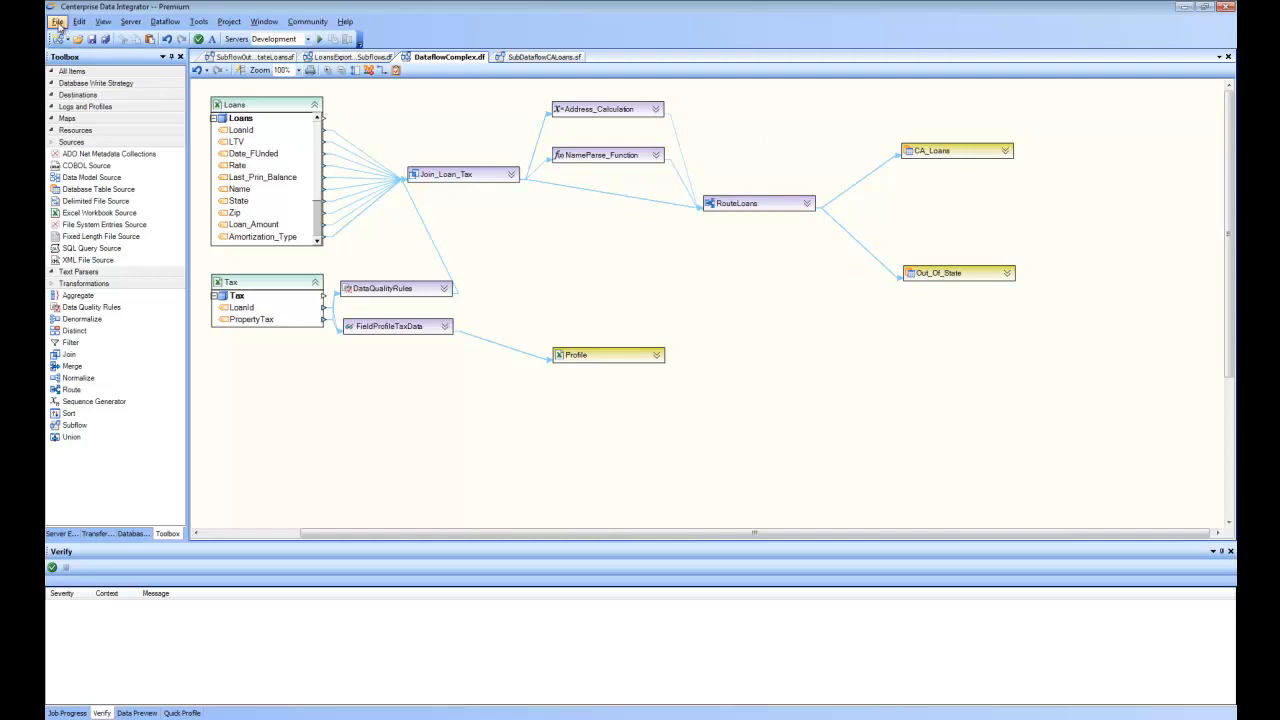
{"action": "left_click", "coordinate": [58, 20]}
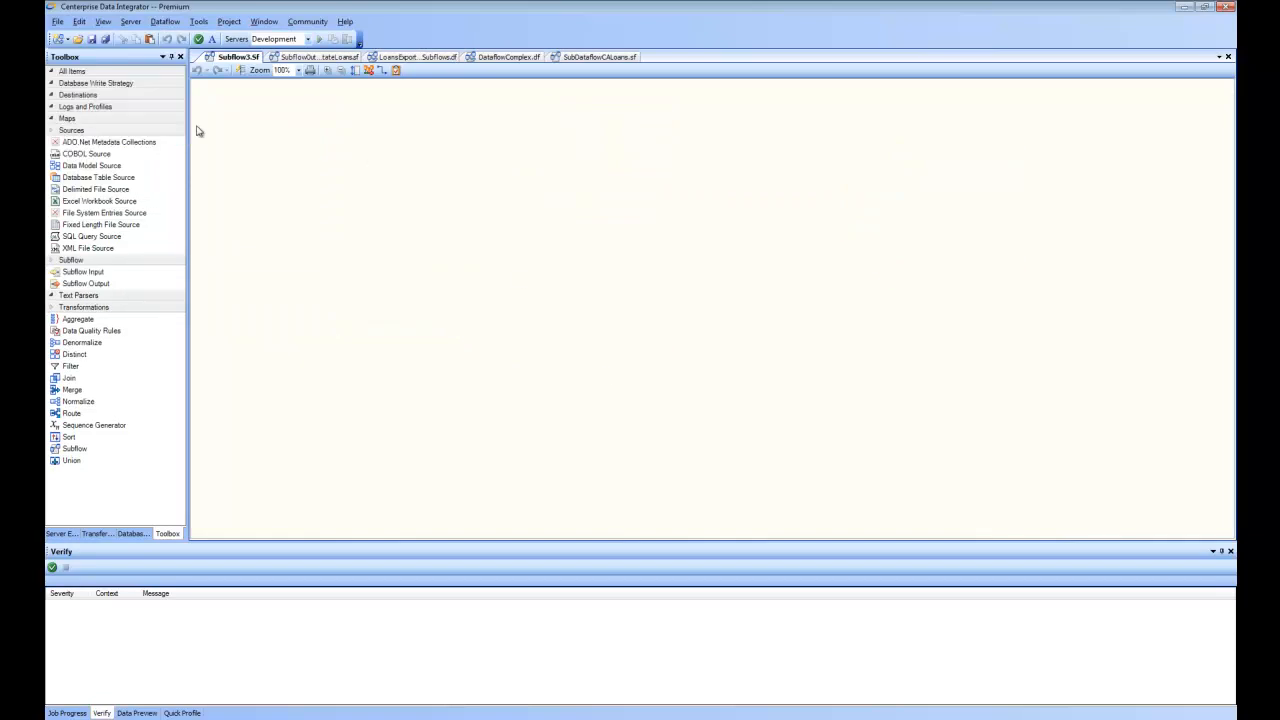
{"action": "mouse_move", "coordinate": [572, 76]}
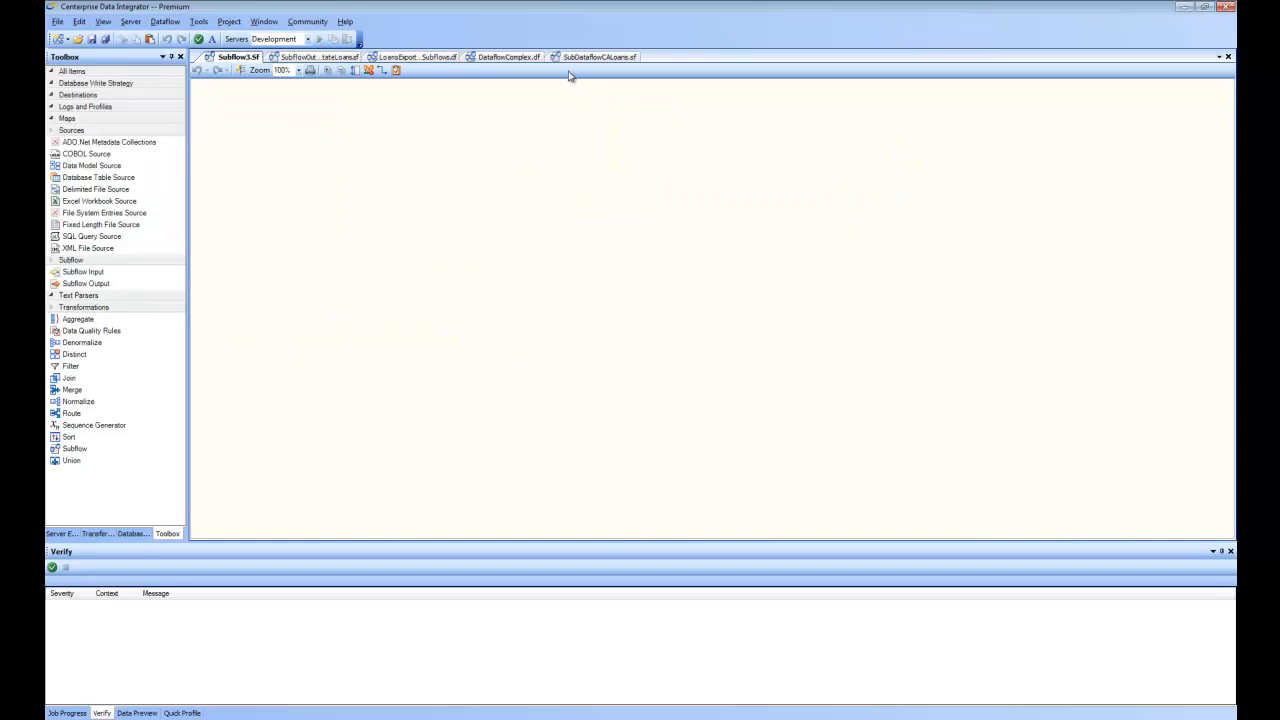
Step: Switch back to DataflowComplex.df and bring up the context menu for its selected objects
{"action": "left_click", "coordinate": [508, 56]}
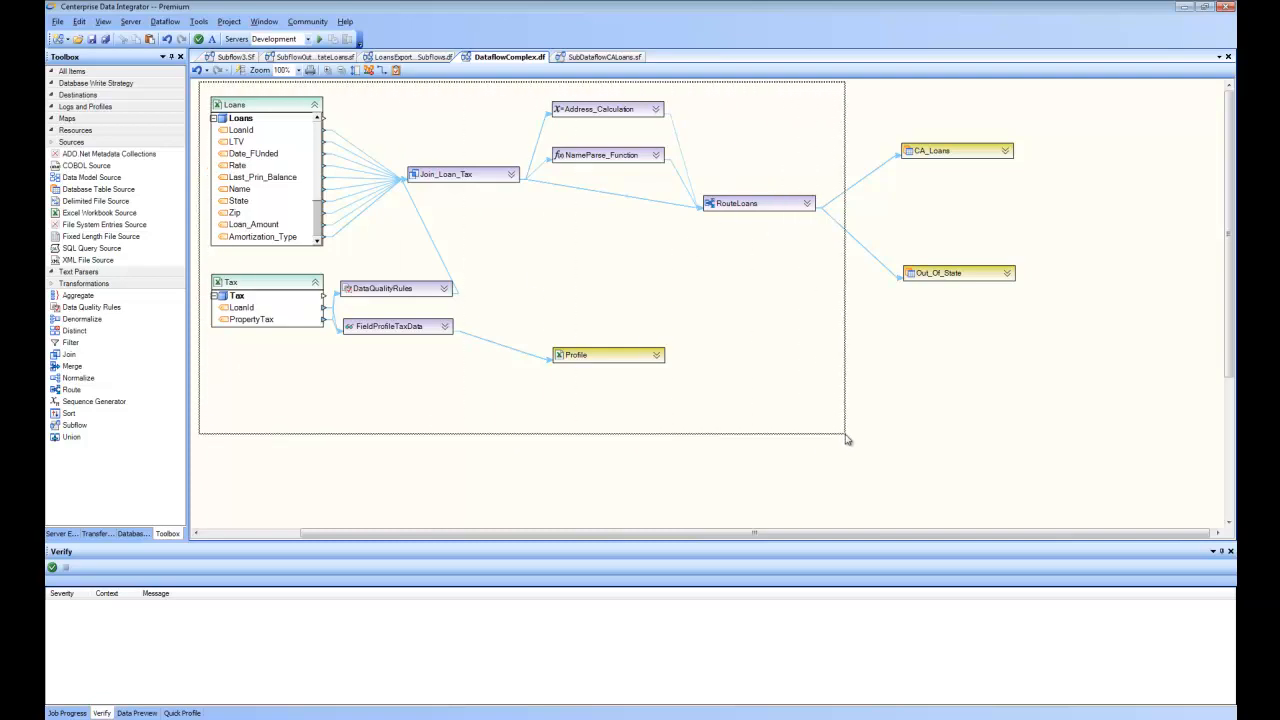
{"action": "right_click", "coordinate": [464, 174]}
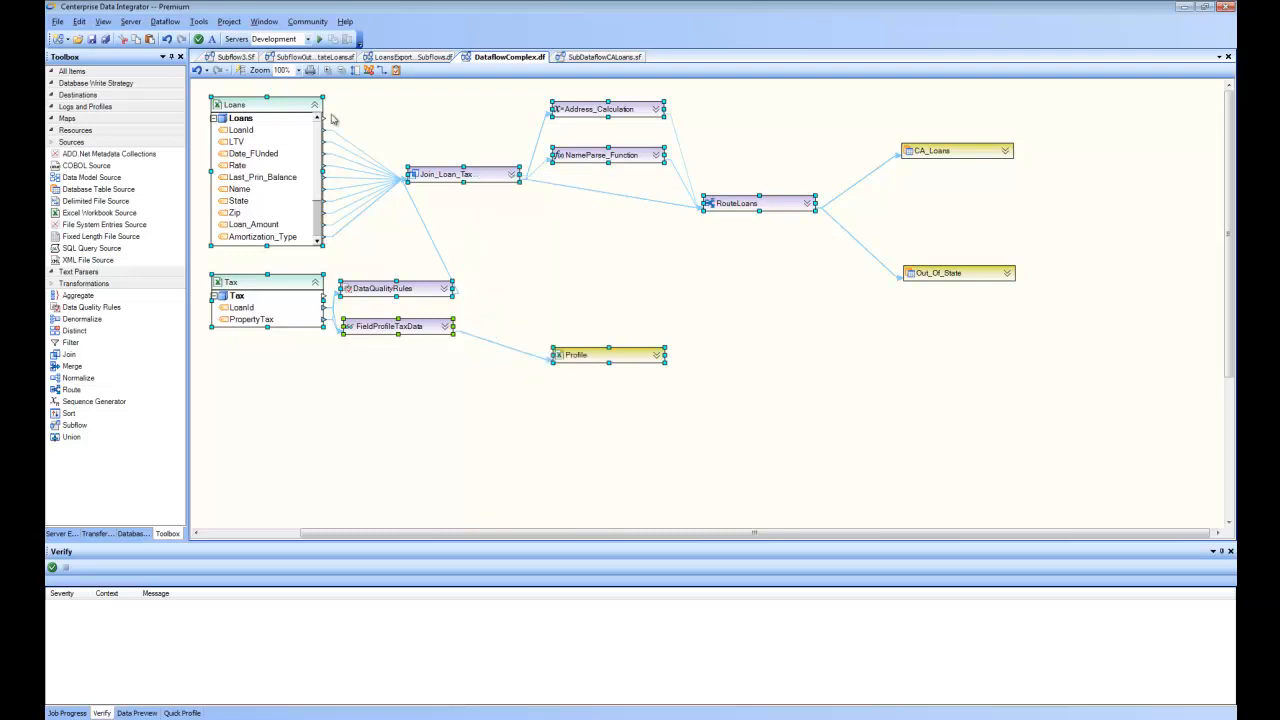
Step: Copy the selected dataflow objects for pasting into Subflow1
{"action": "left_click", "coordinate": [236, 56]}
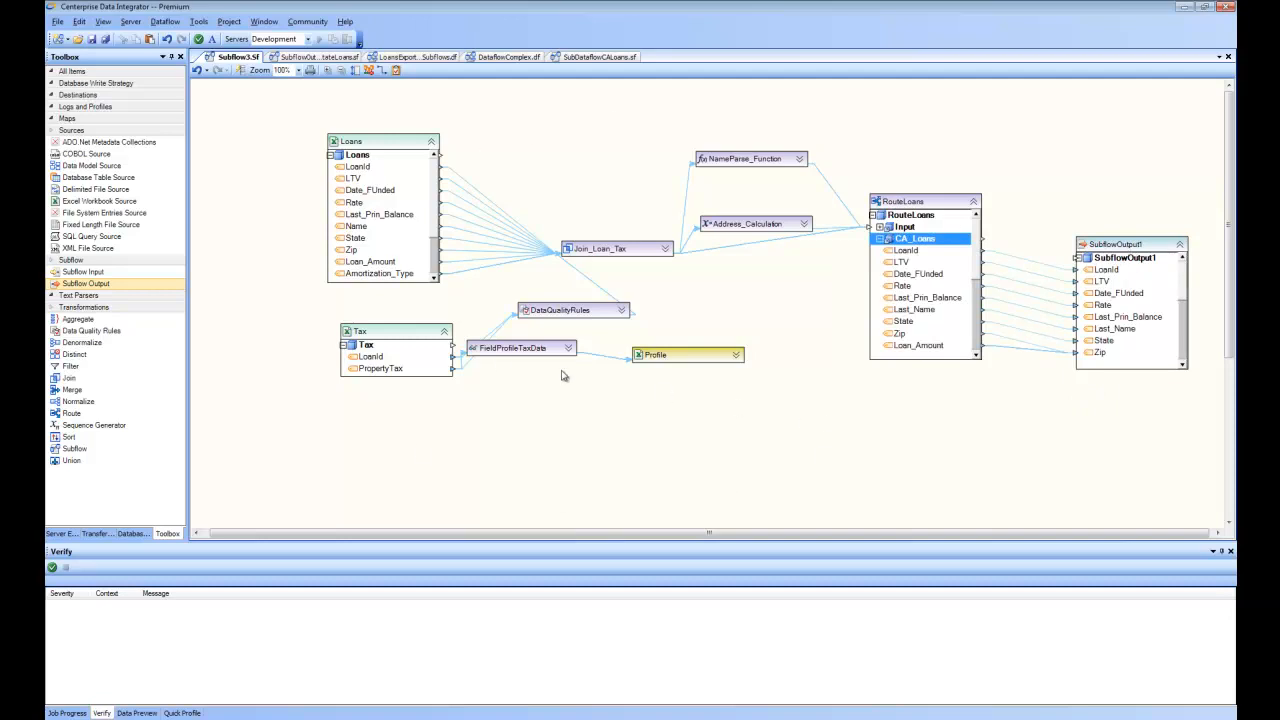
{"action": "mouse_move", "coordinate": [344, 98]}
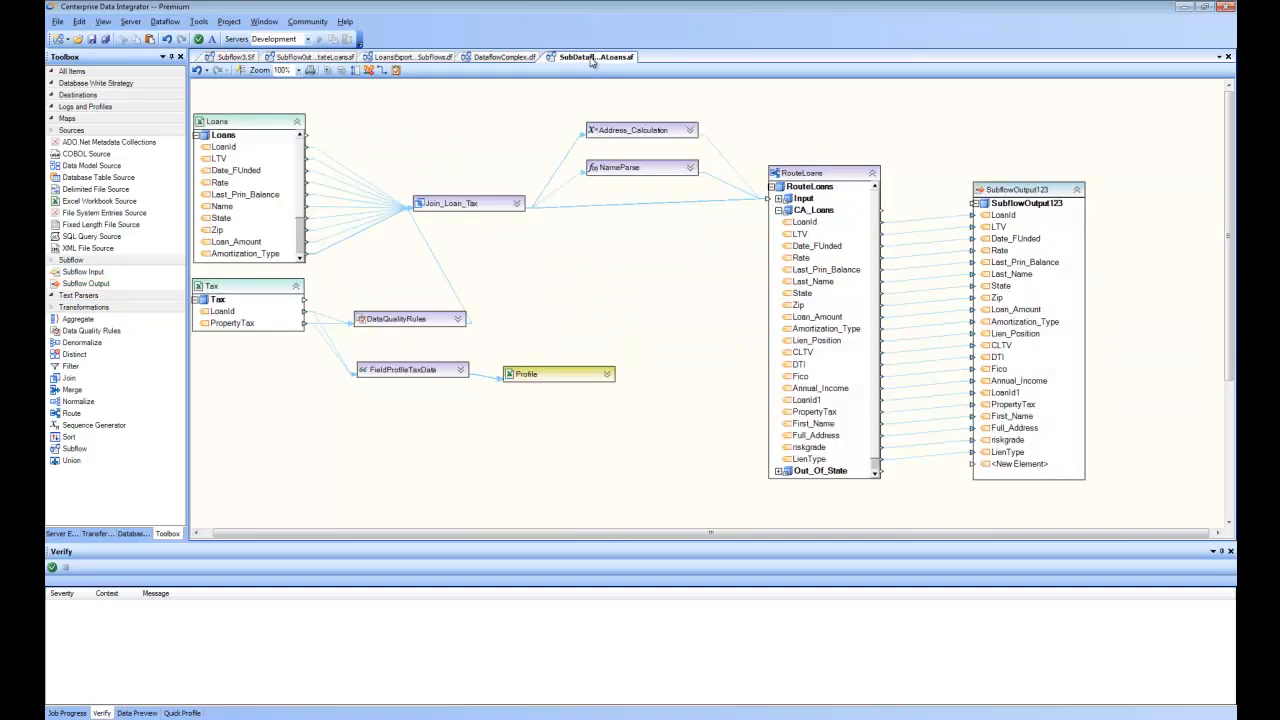
{"action": "mouse_move", "coordinate": [312, 272]}
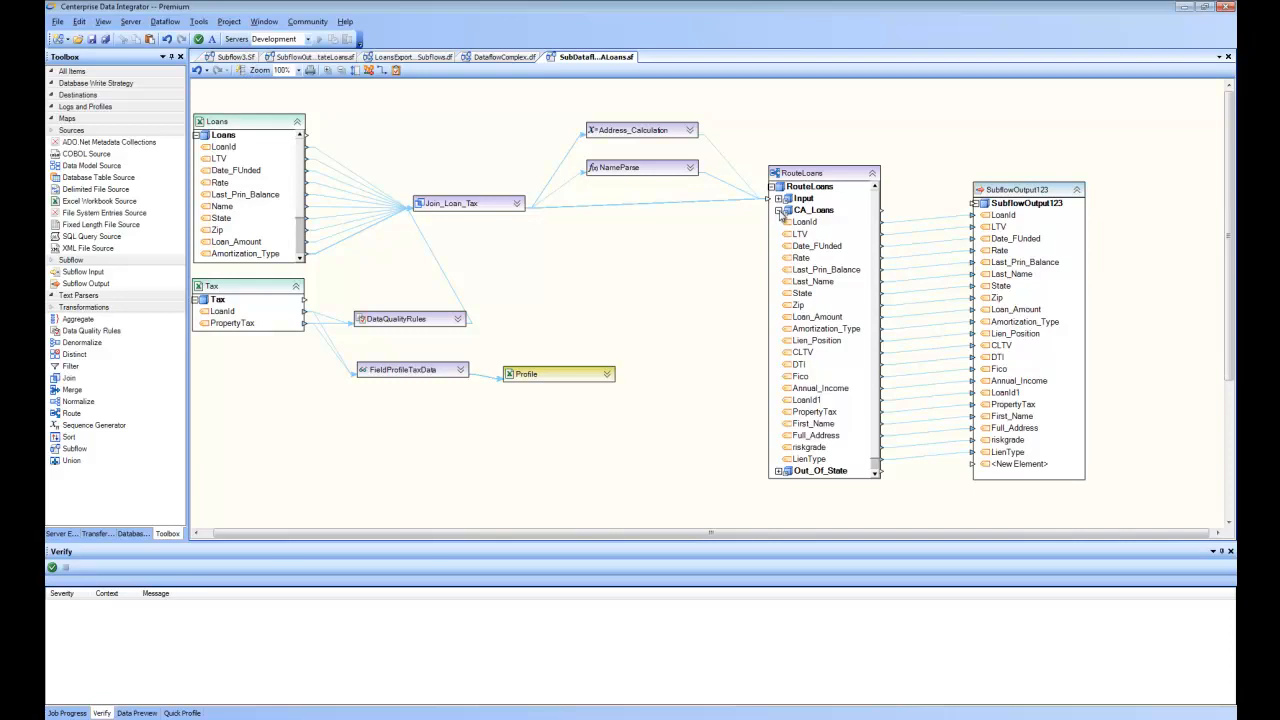
{"action": "mouse_move", "coordinate": [816, 232]}
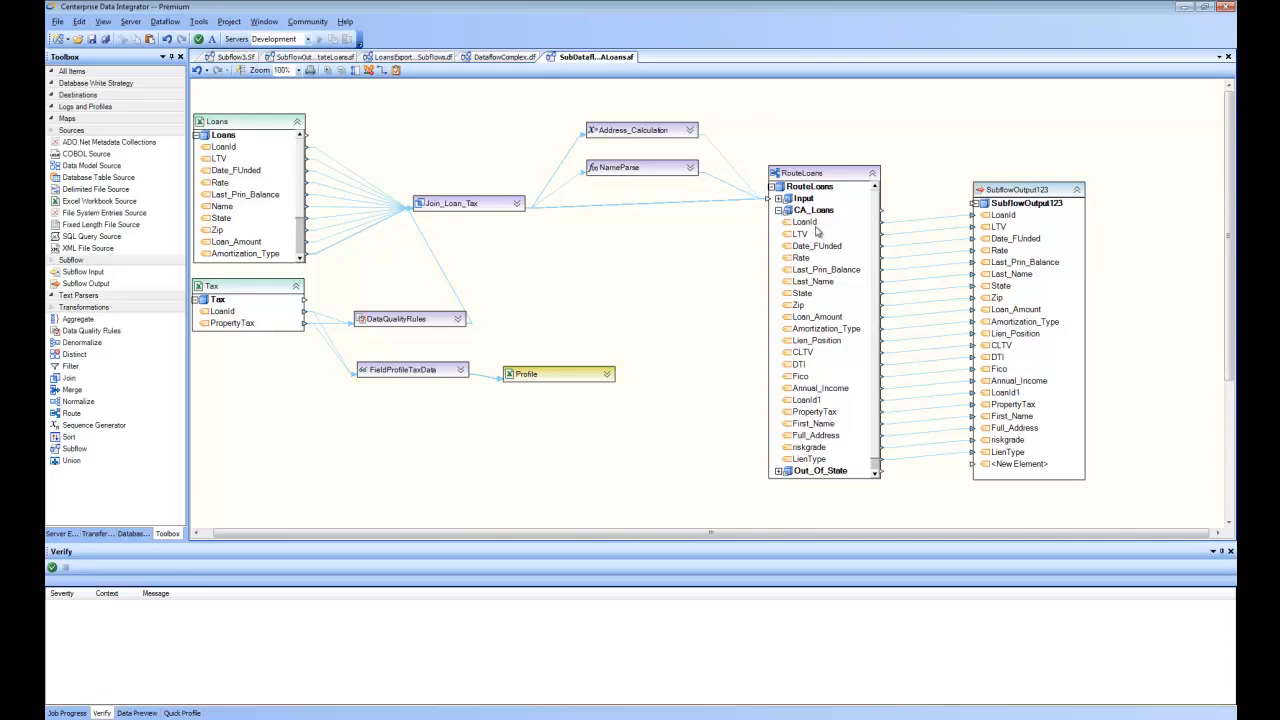
{"action": "mouse_move", "coordinate": [890, 236]}
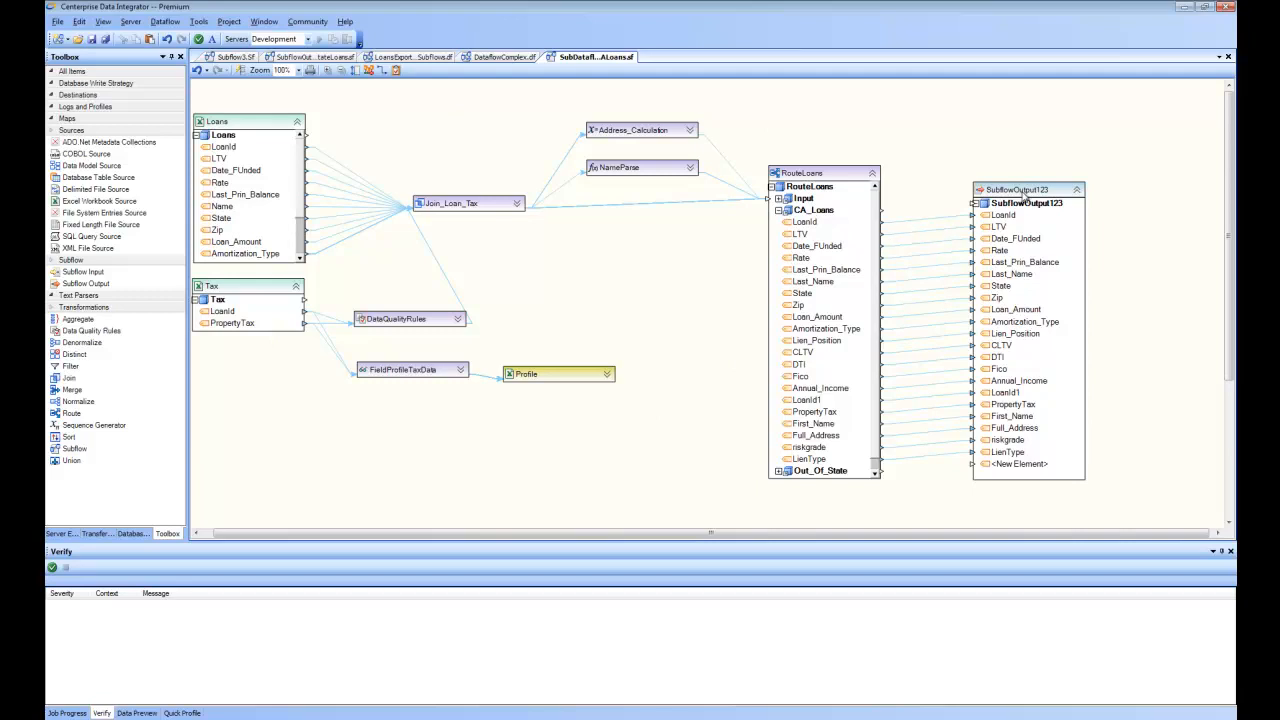
{"action": "mouse_move", "coordinate": [796, 472]}
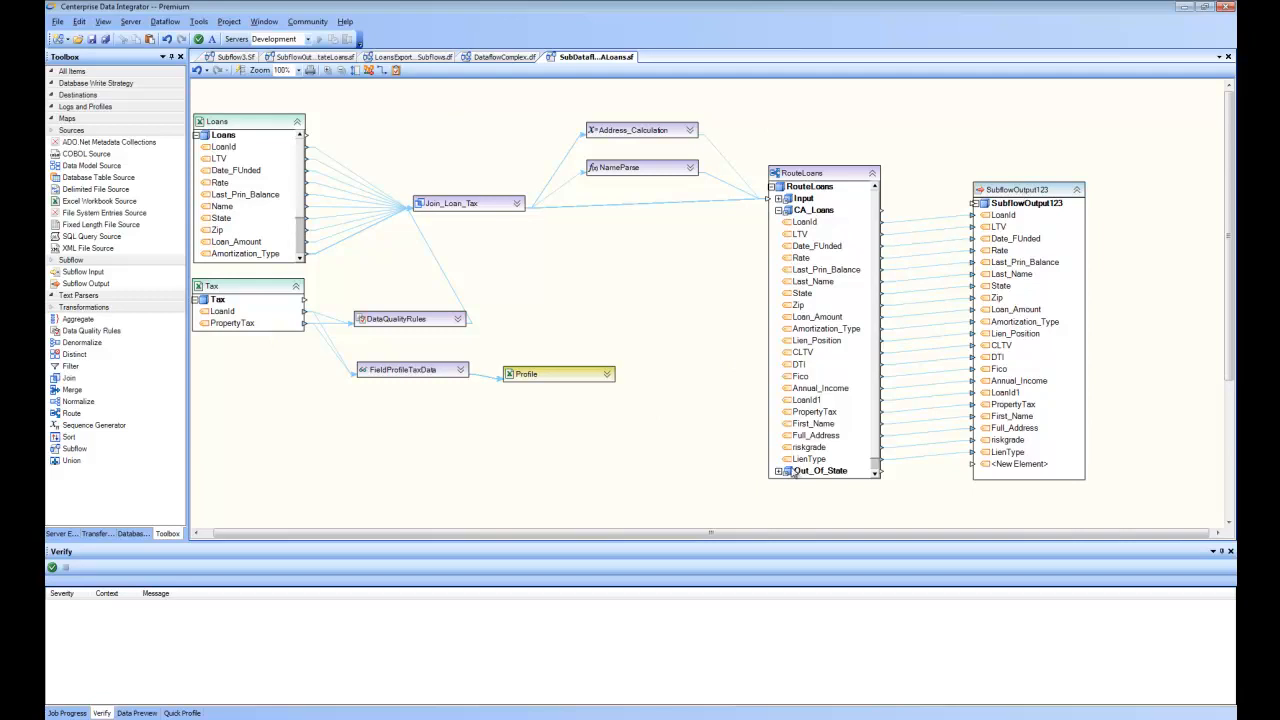
{"action": "mouse_move", "coordinate": [776, 472]}
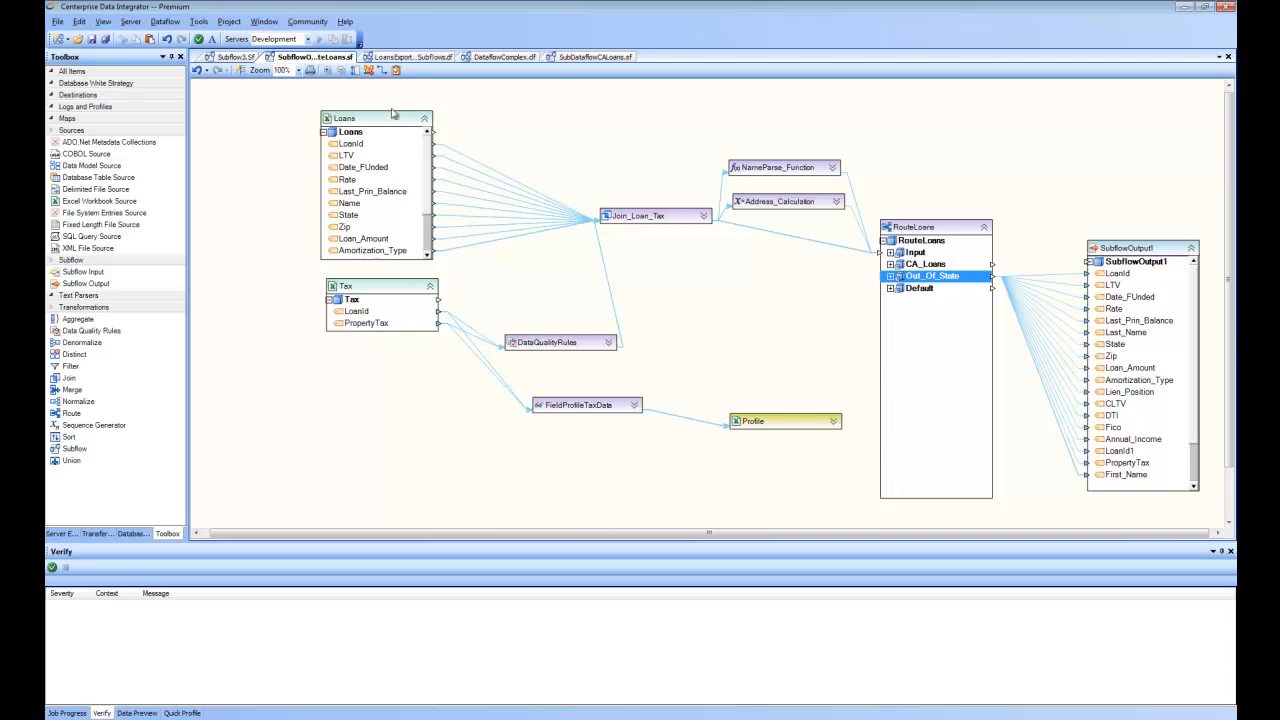
{"action": "mouse_move", "coordinate": [724, 168]}
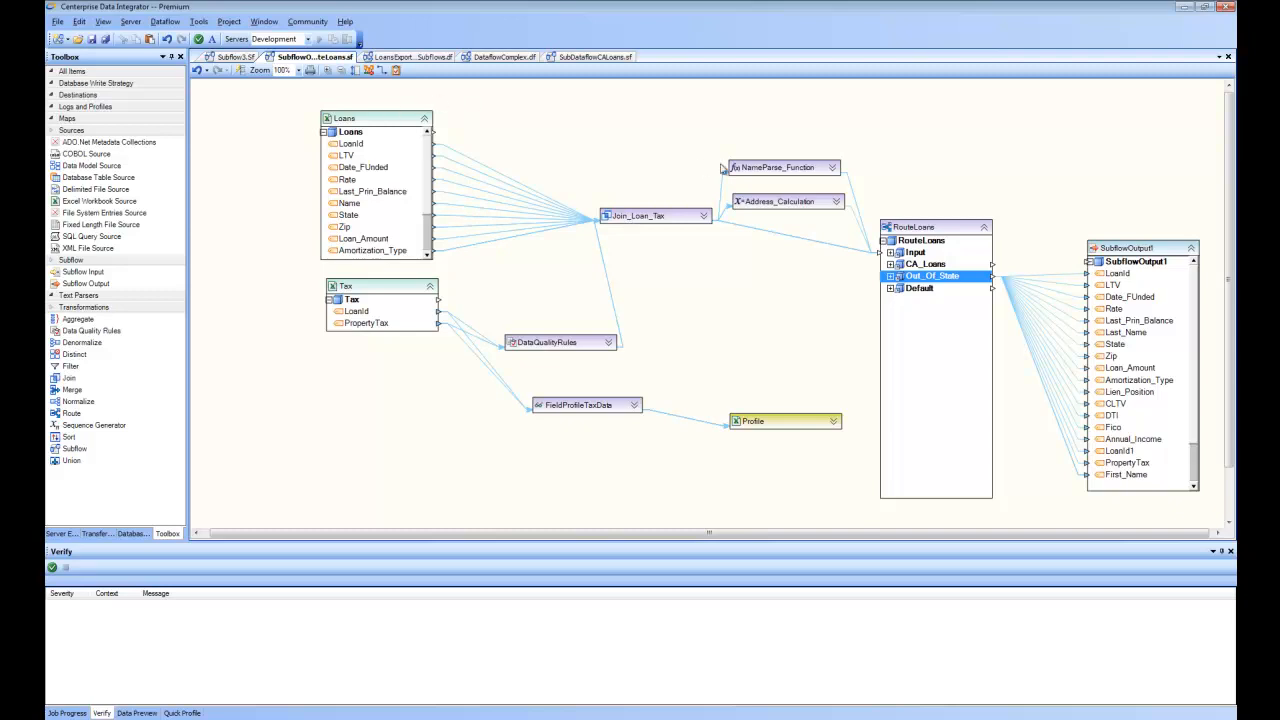
{"action": "mouse_move", "coordinate": [560, 132]}
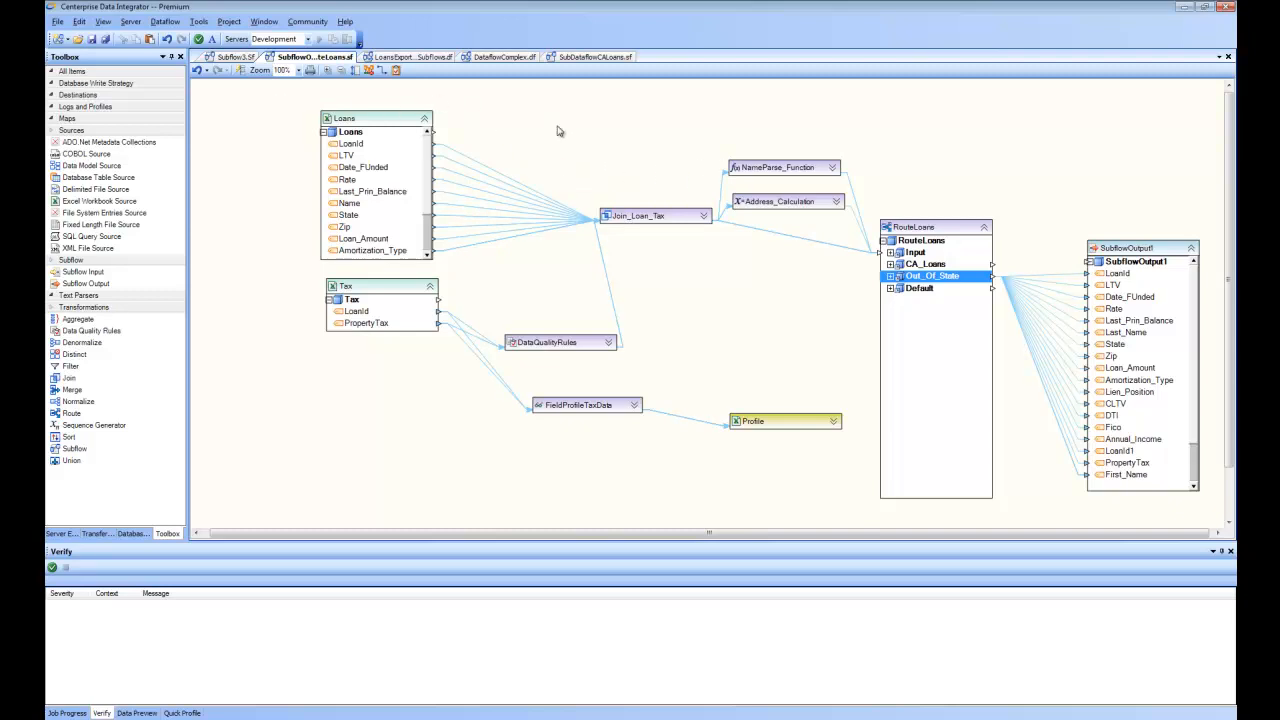
{"action": "mouse_move", "coordinate": [264, 232]}
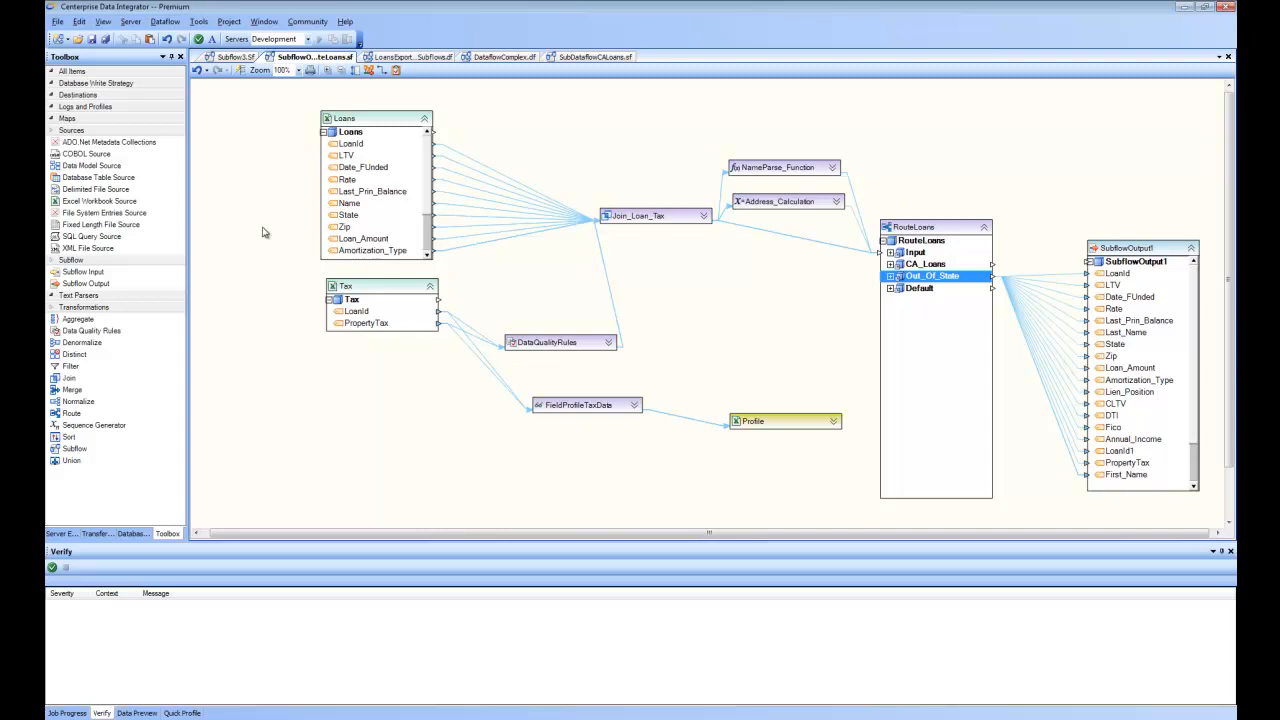
Step: Create a new blank dataflow and place a Subflow source object on its canvas
{"action": "left_click", "coordinate": [58, 20]}
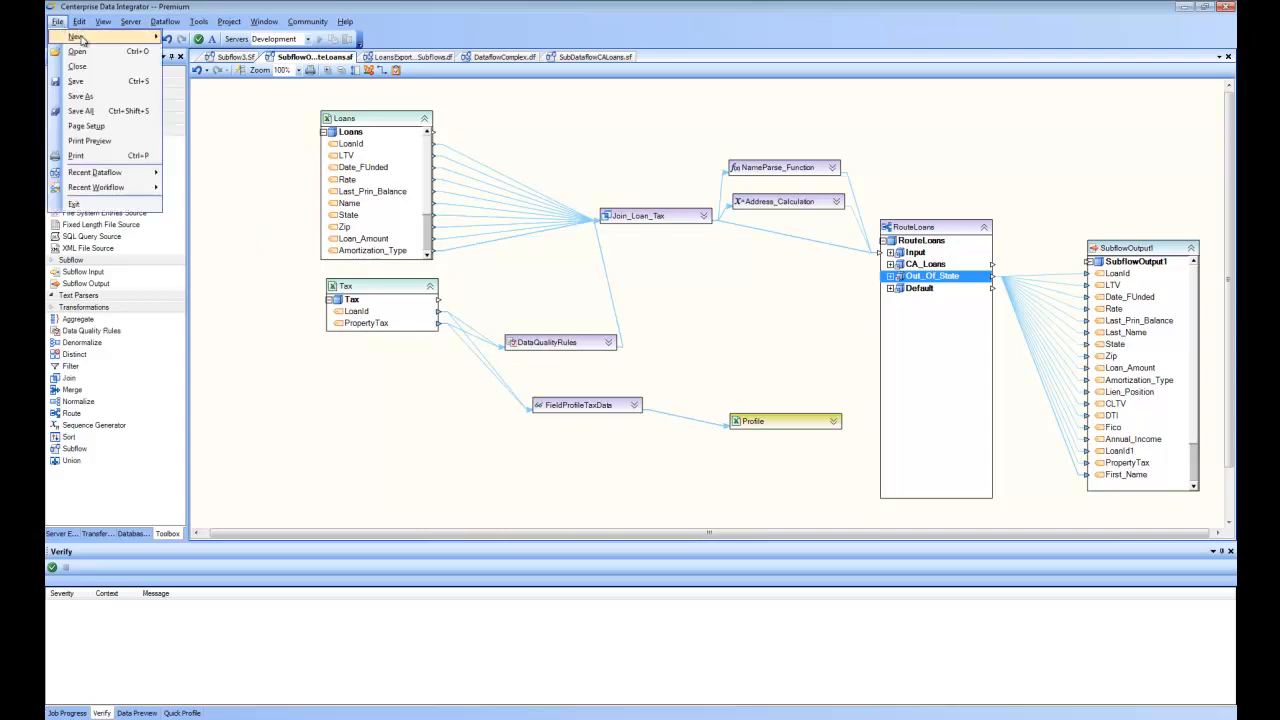
{"action": "left_click", "coordinate": [76, 36]}
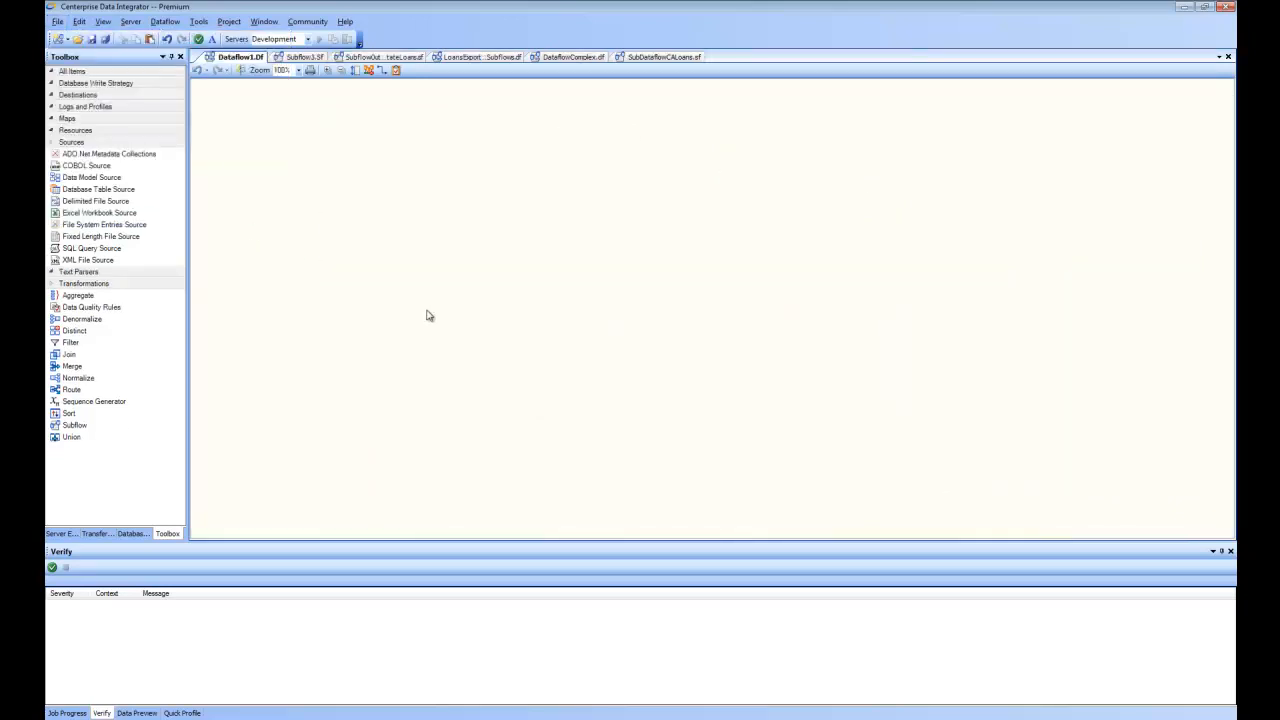
{"action": "left_click", "coordinate": [76, 330]}
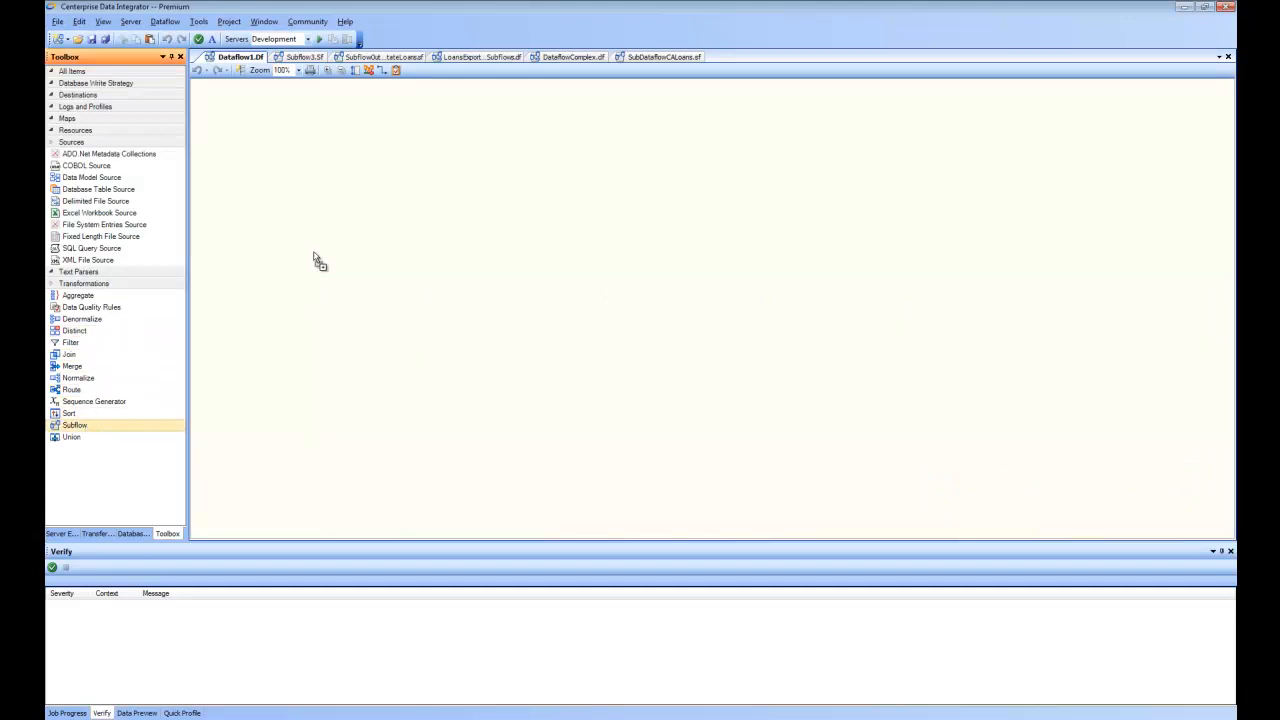
{"action": "left_click_drag", "start_coordinate": [74, 424], "coordinate": [368, 252]}
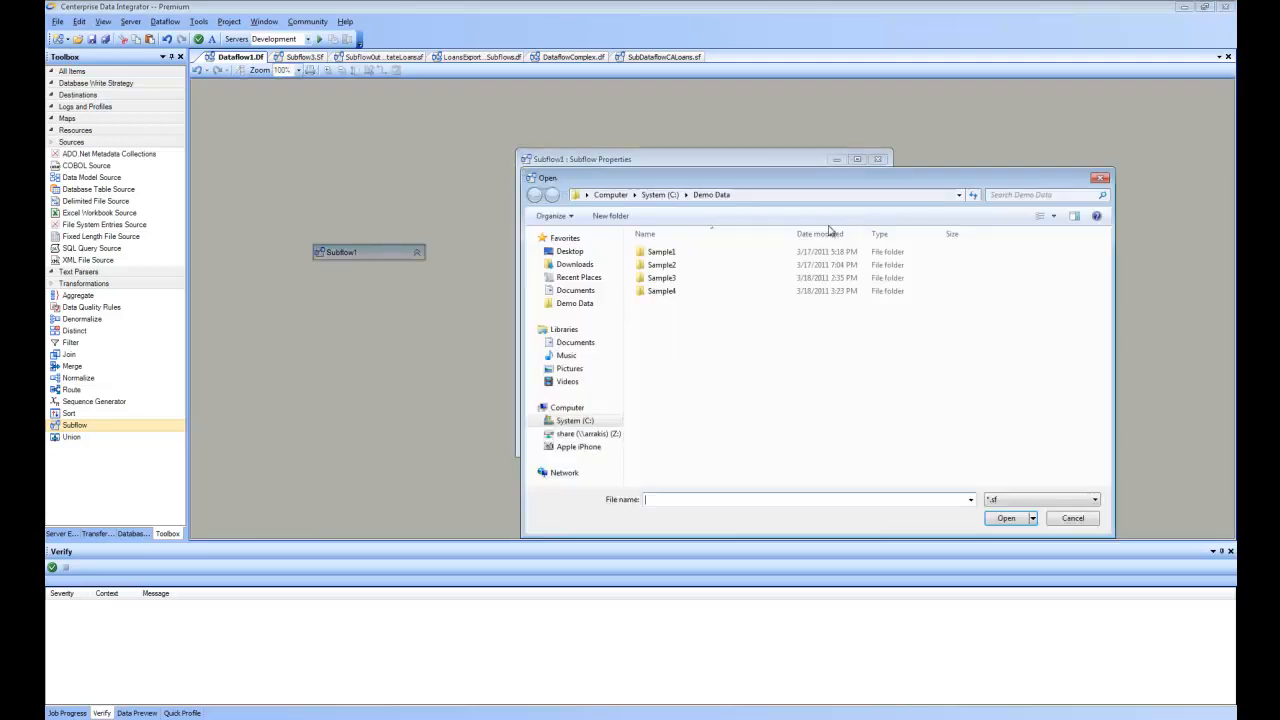
Step: Point Subflow1 to Demo Data > Sample4 > SubDataflowCALoans.sf and expand its SubflowOutput loan fields
{"action": "left_click", "coordinate": [662, 292]}
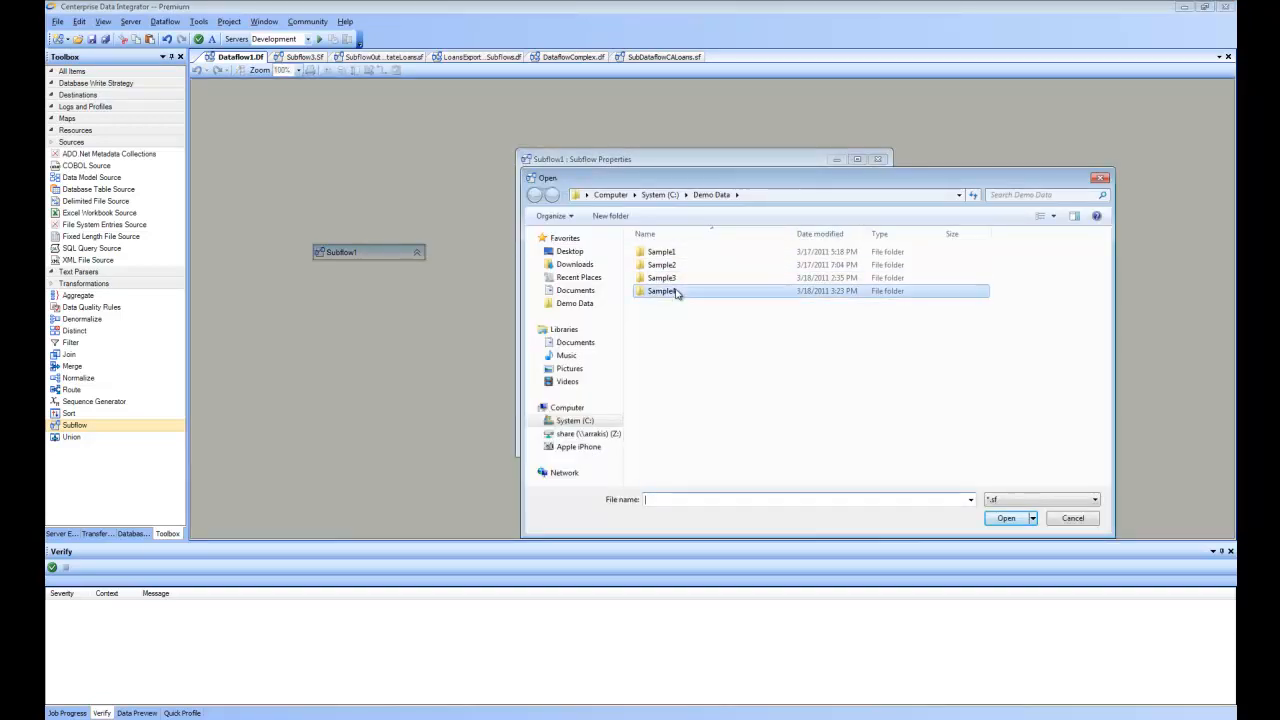
{"action": "double_click", "coordinate": [660, 292]}
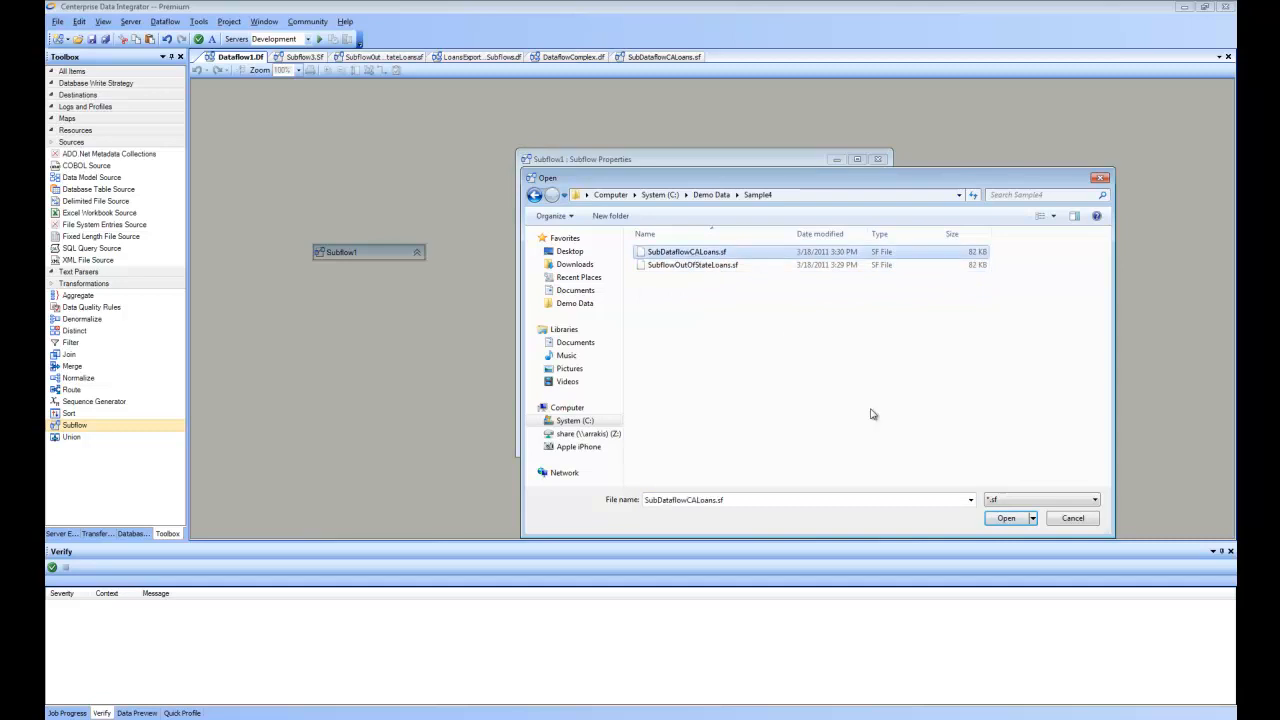
{"action": "left_click", "coordinate": [1004, 518]}
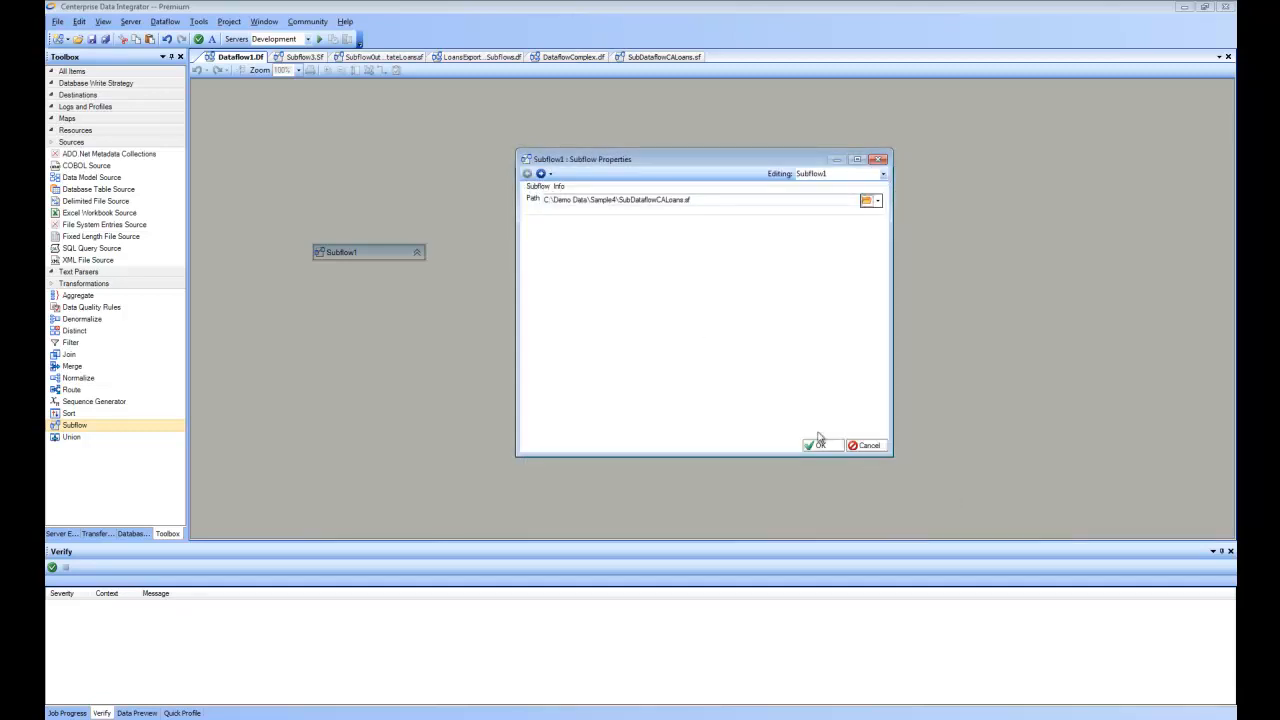
{"action": "left_click", "coordinate": [820, 444]}
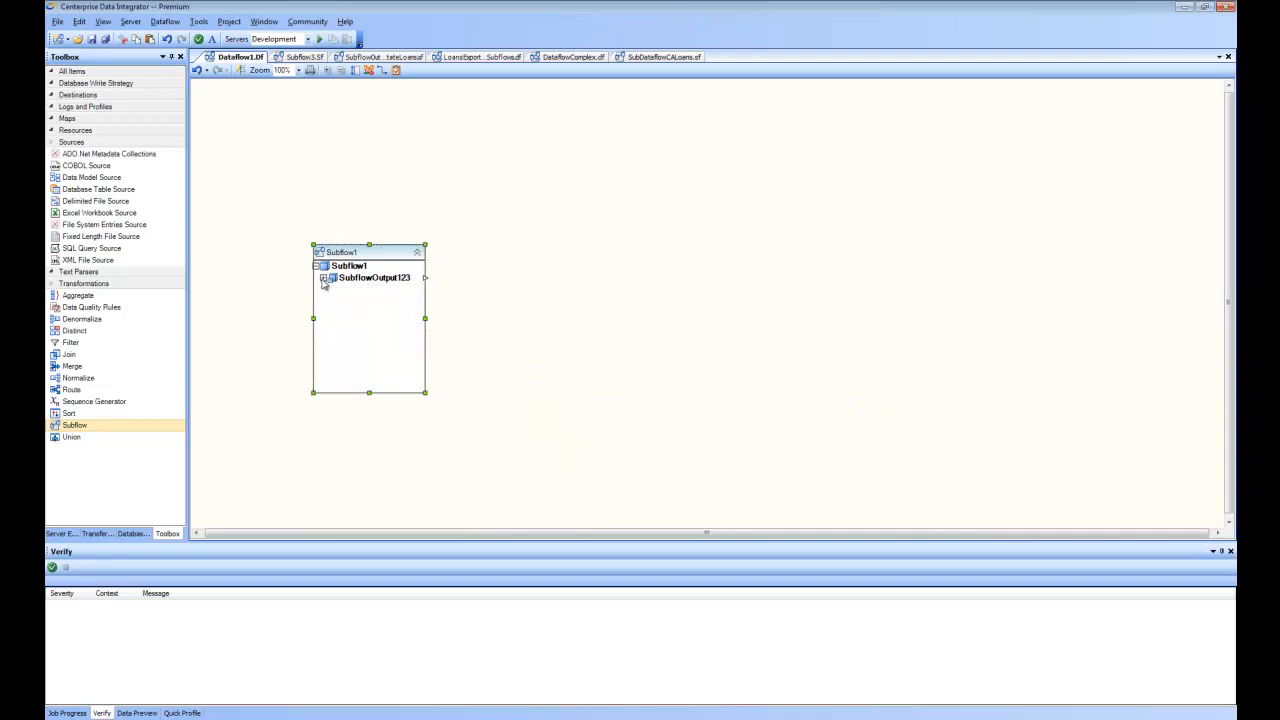
{"action": "left_click", "coordinate": [324, 276]}
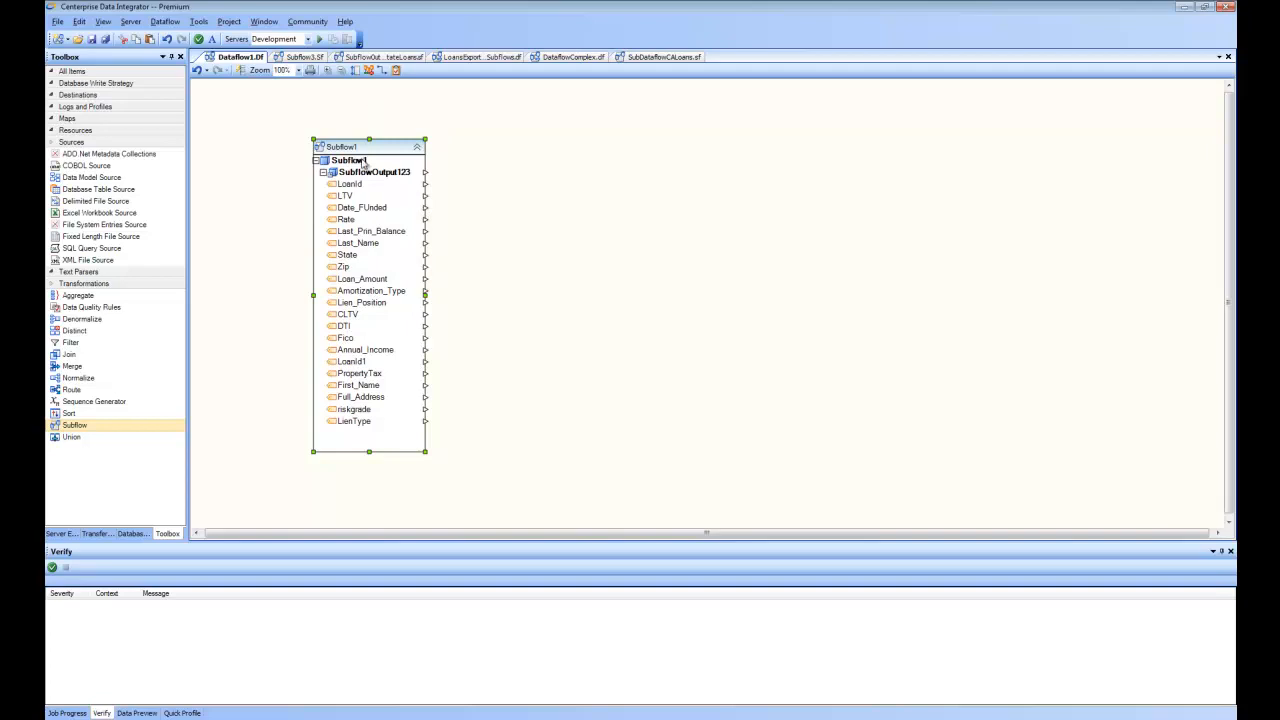
{"action": "mouse_move", "coordinate": [376, 194]}
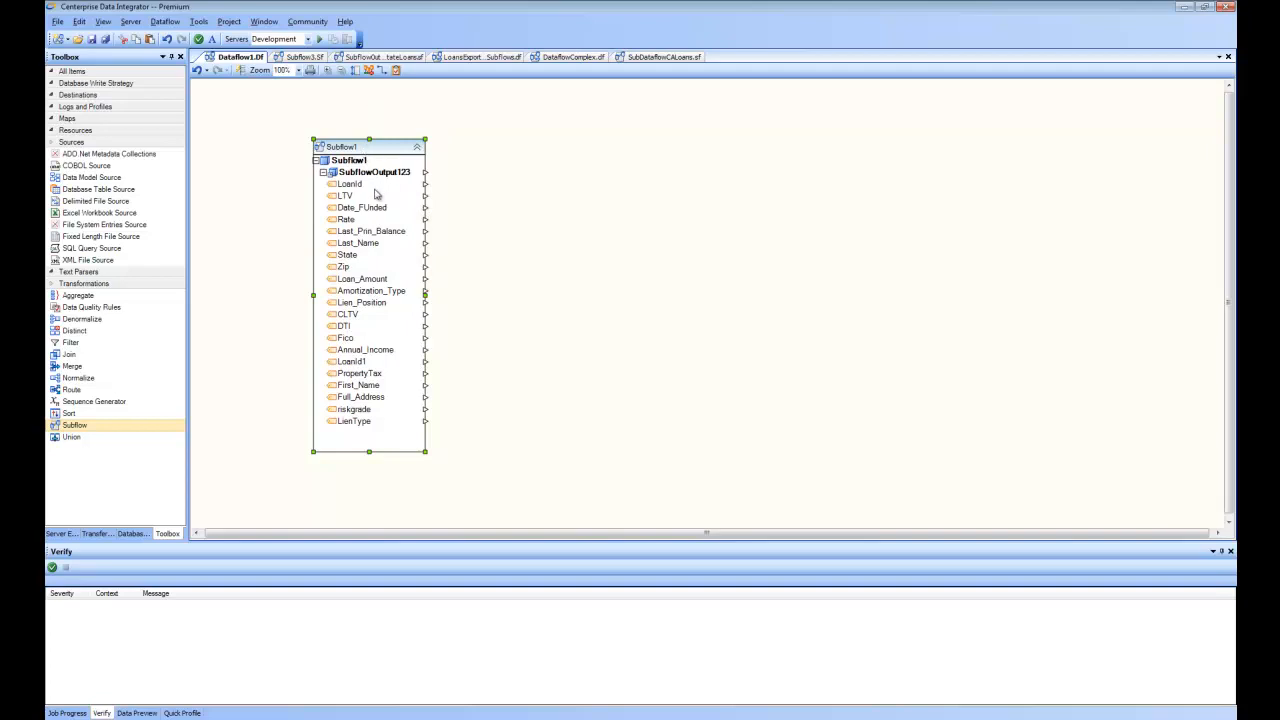
{"action": "mouse_move", "coordinate": [378, 188]}
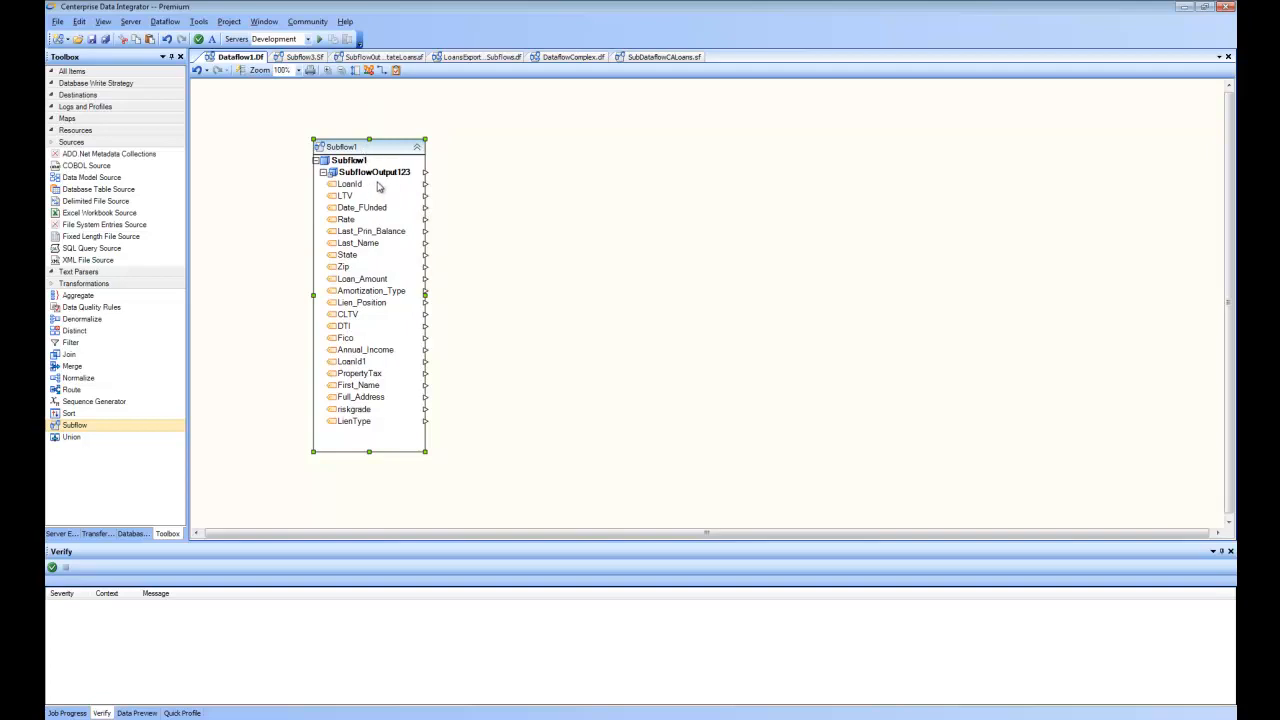
{"action": "mouse_move", "coordinate": [166, 300]}
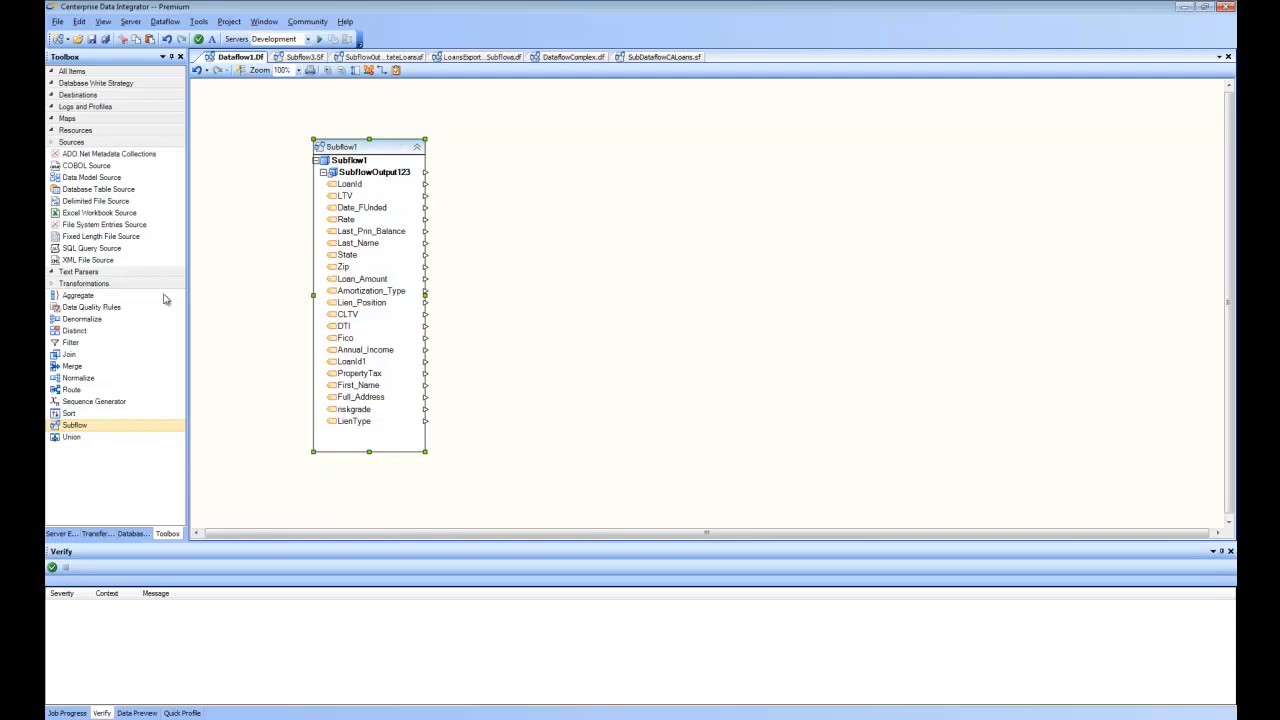
Step: Place Subflow2 pointing to SubflowOutOfStateLoans.sf and expand its SubflowOutput1 fields
{"action": "left_click_drag", "start_coordinate": [74, 424], "coordinate": [760, 196]}
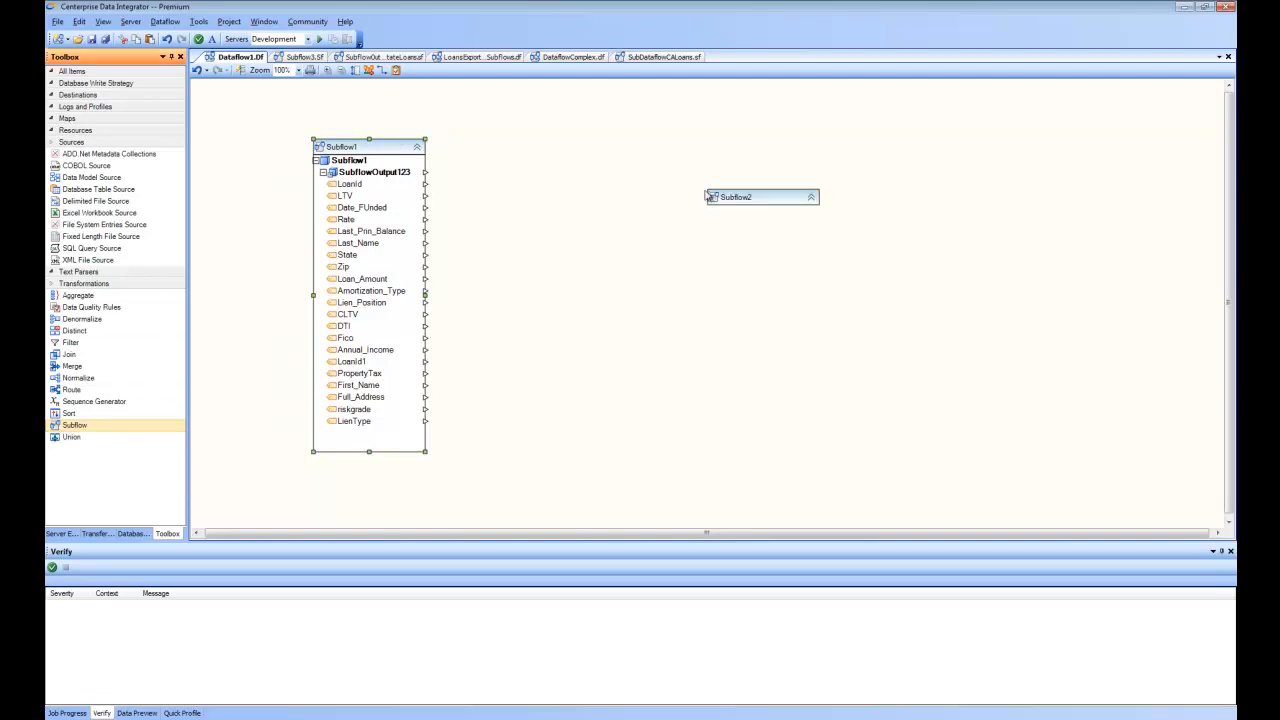
{"action": "double_click", "coordinate": [760, 196]}
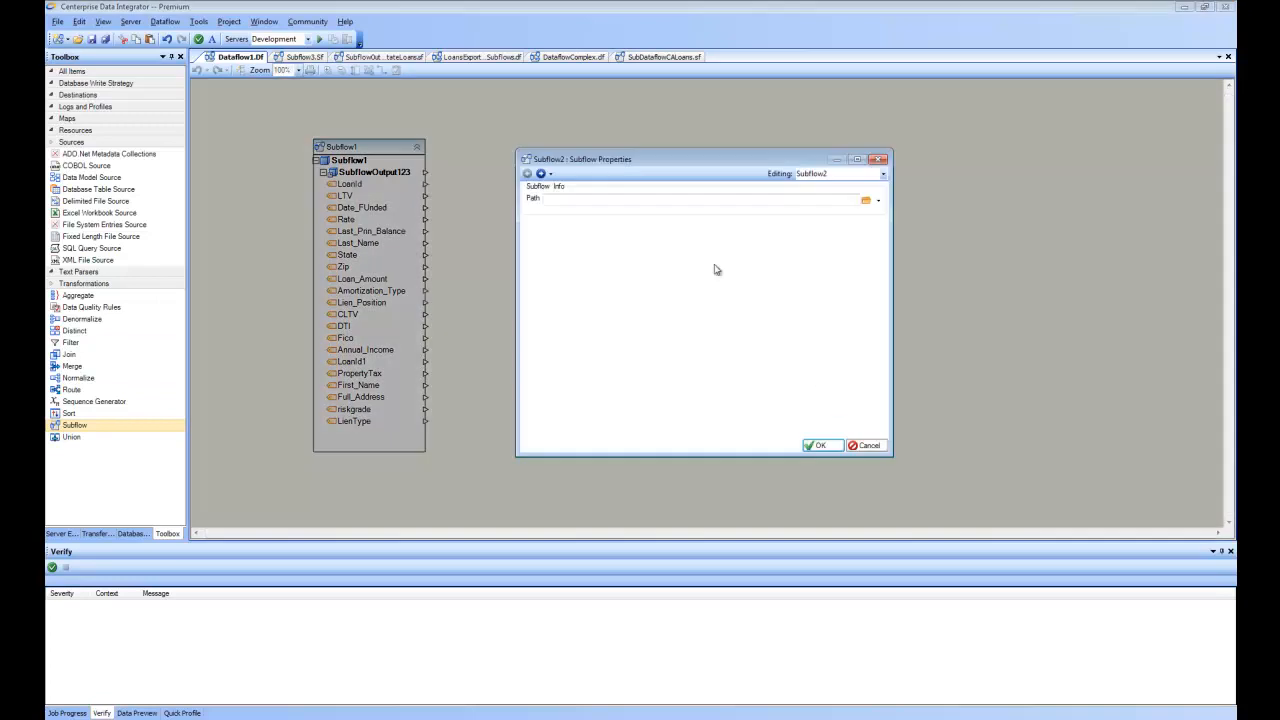
{"action": "left_click", "coordinate": [866, 200]}
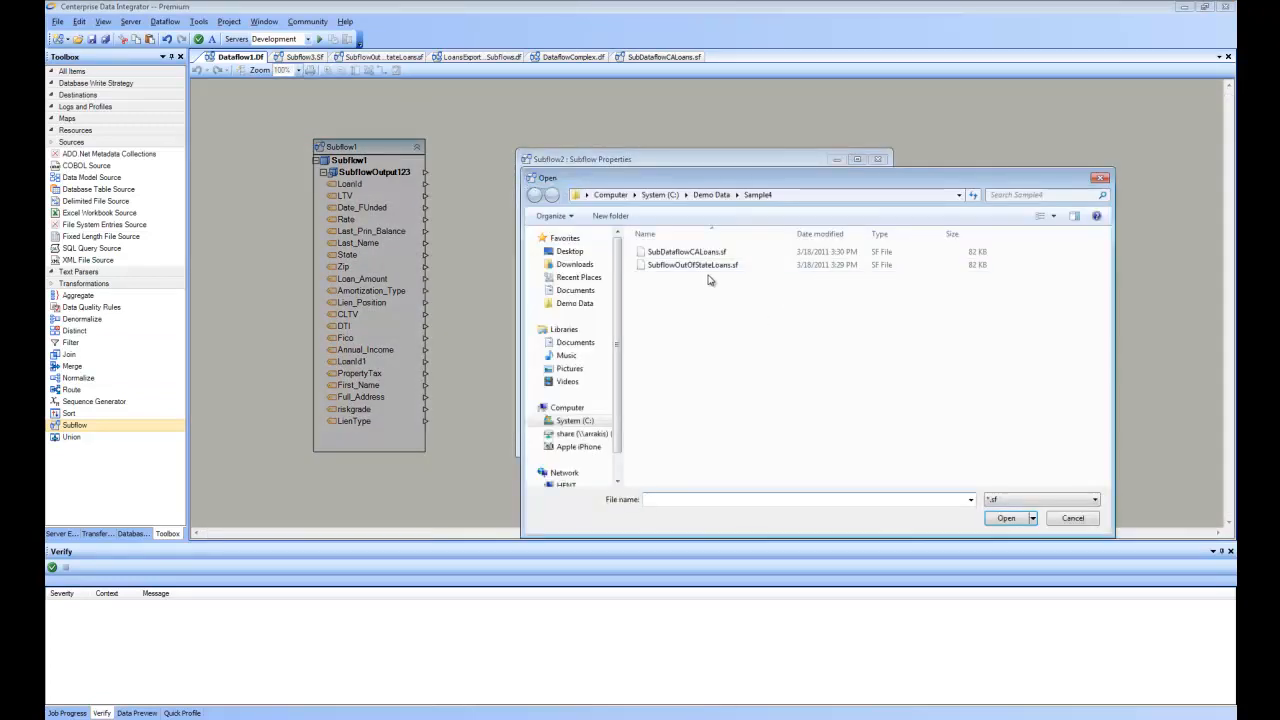
{"action": "left_click", "coordinate": [692, 264]}
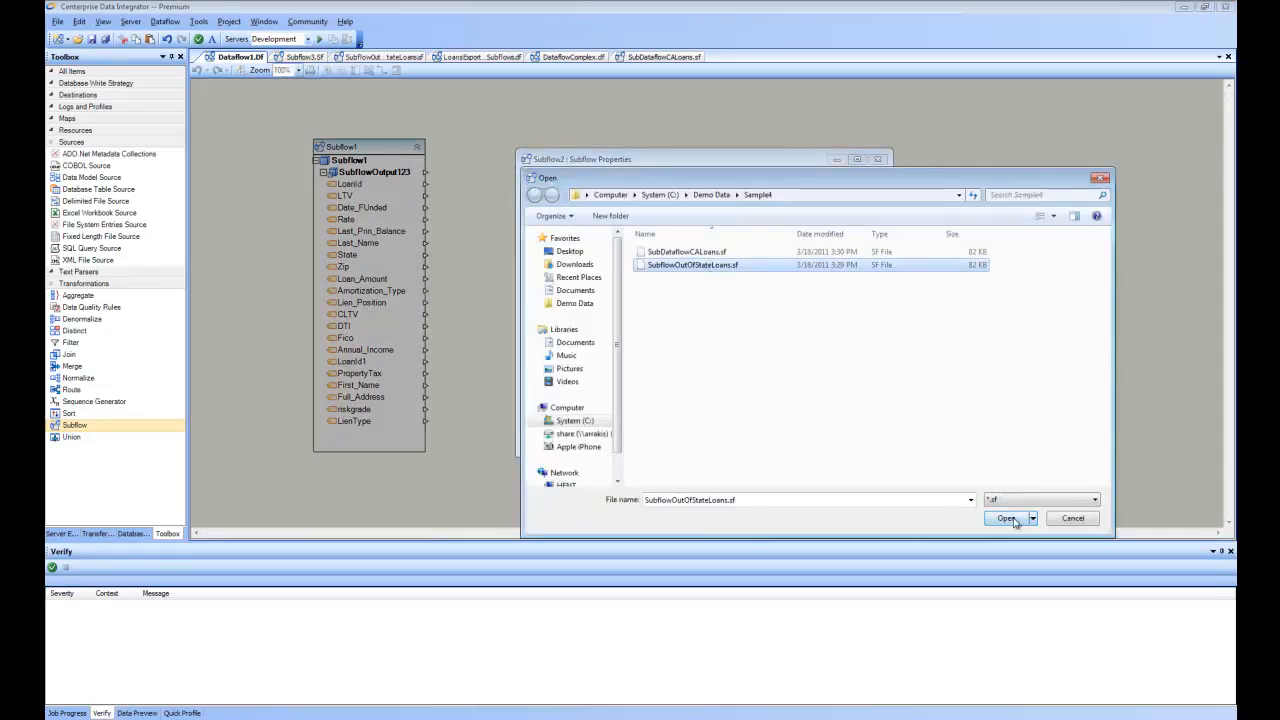
{"action": "left_click", "coordinate": [1008, 518]}
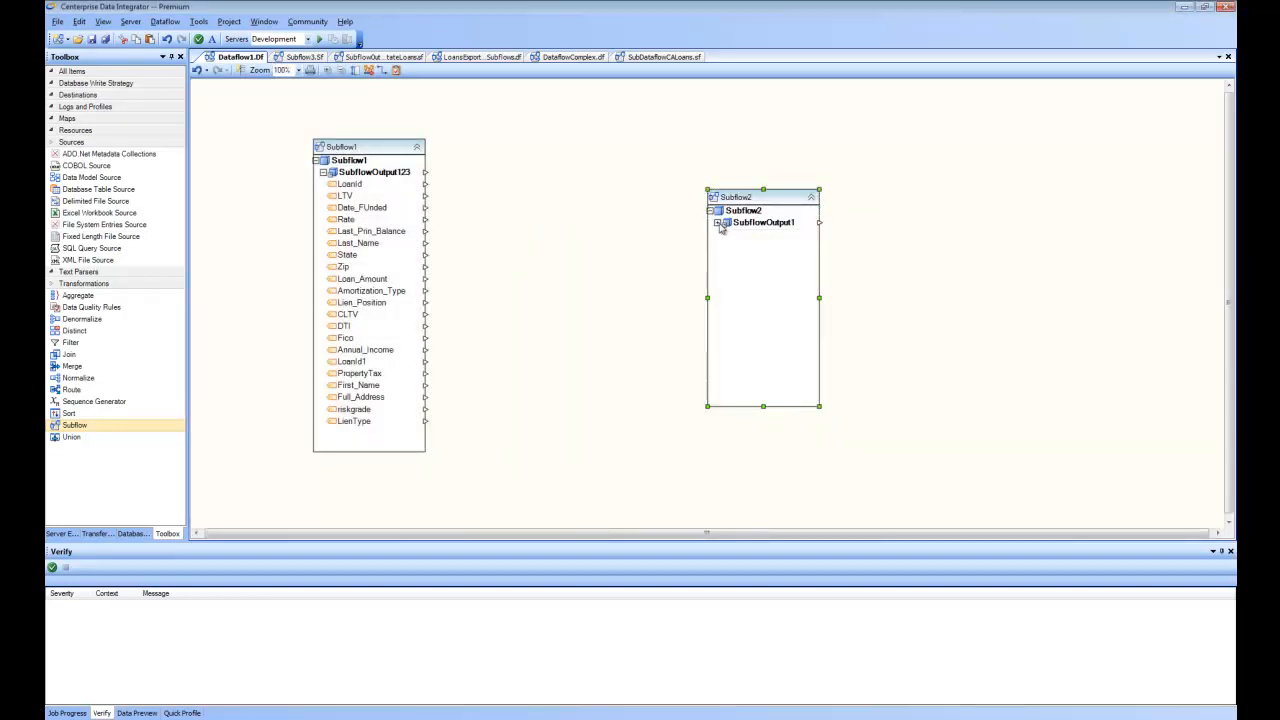
{"action": "left_click", "coordinate": [718, 222]}
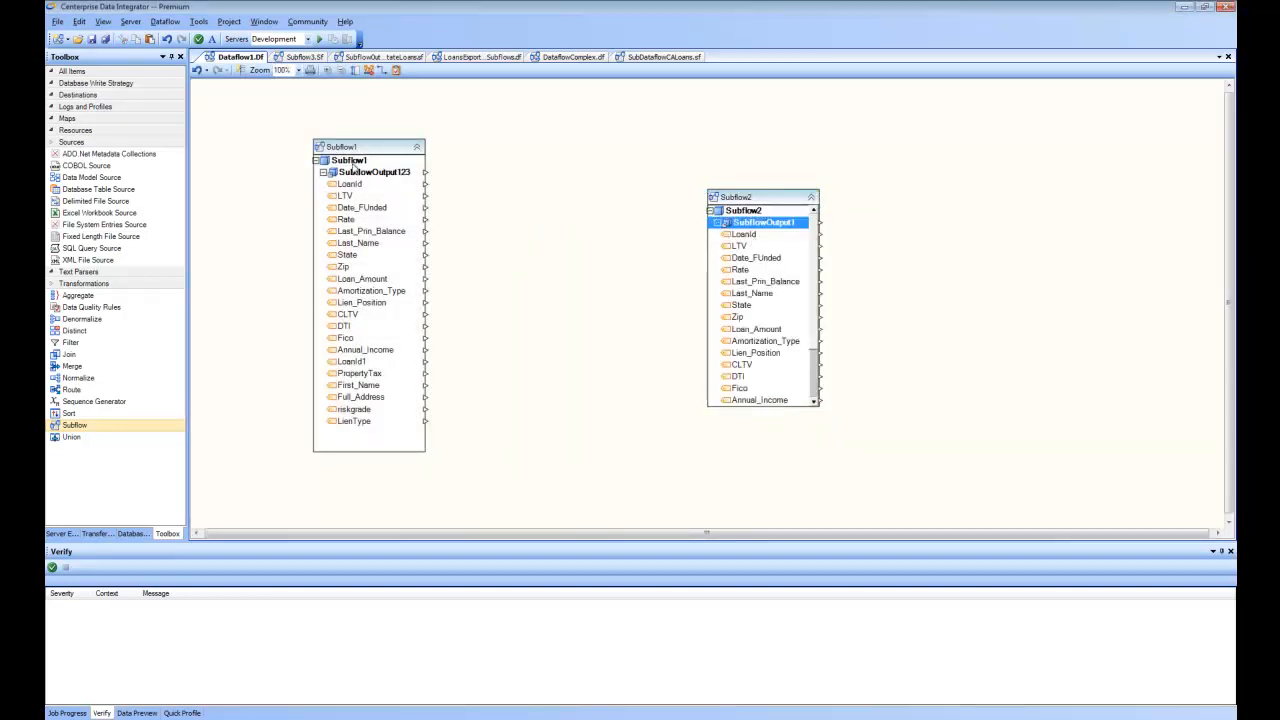
{"action": "left_click", "coordinate": [744, 234]}
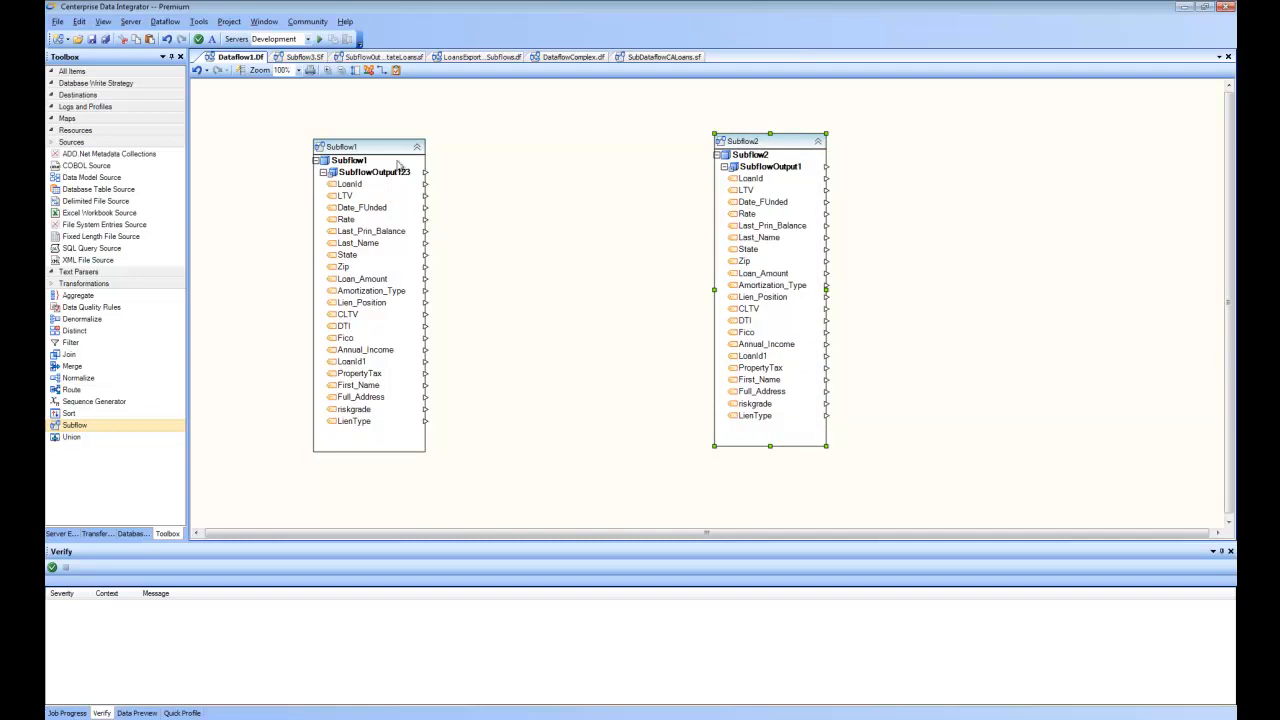
{"action": "mouse_move", "coordinate": [444, 312]}
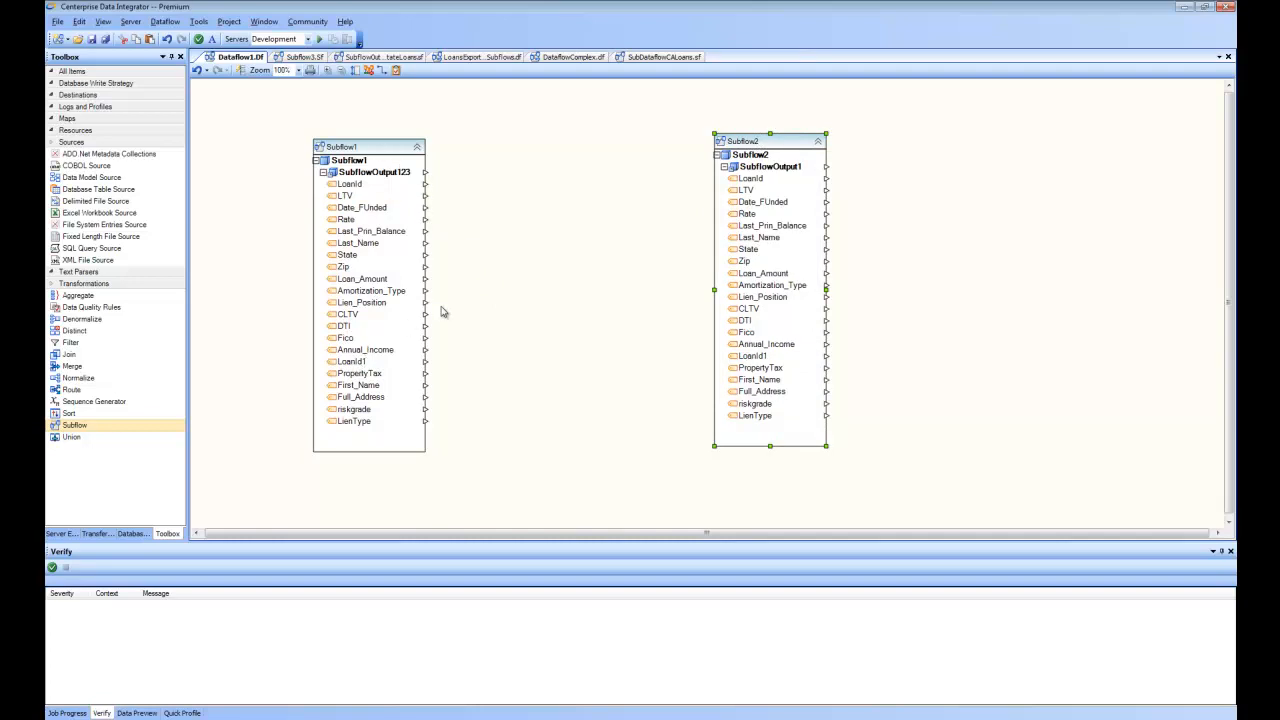
{"action": "mouse_move", "coordinate": [576, 80]}
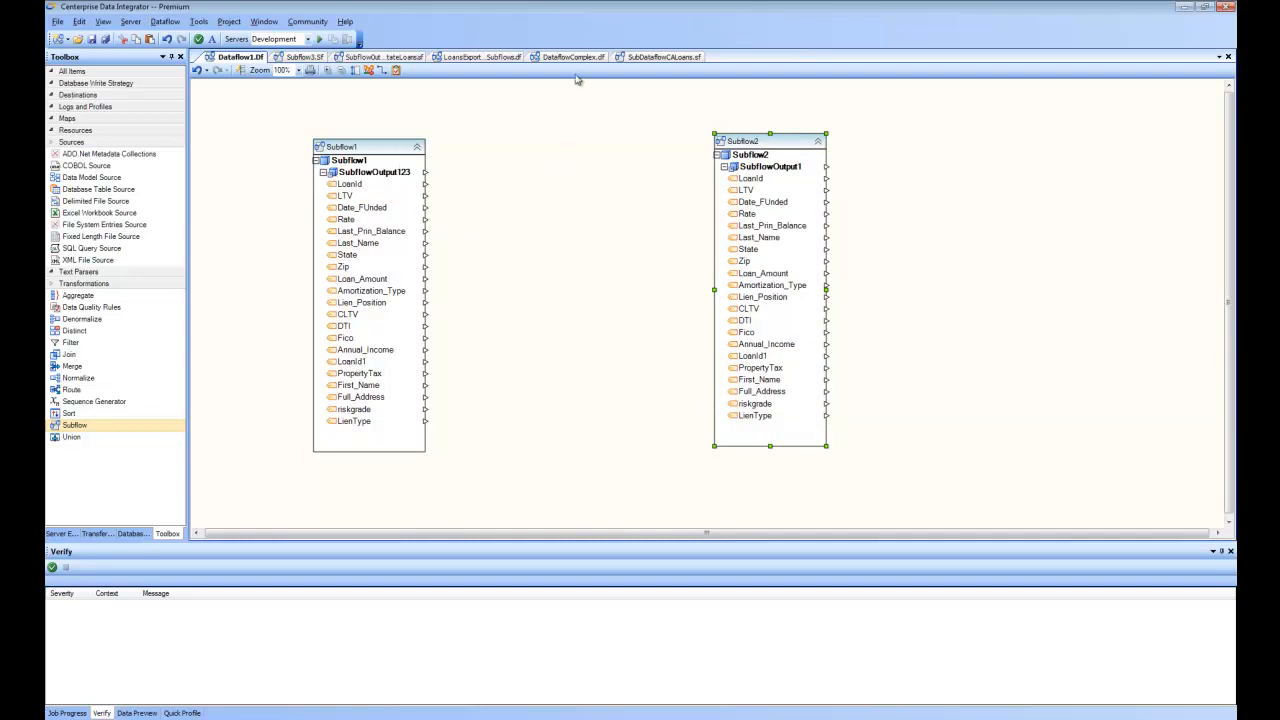
{"action": "mouse_move", "coordinate": [510, 188]}
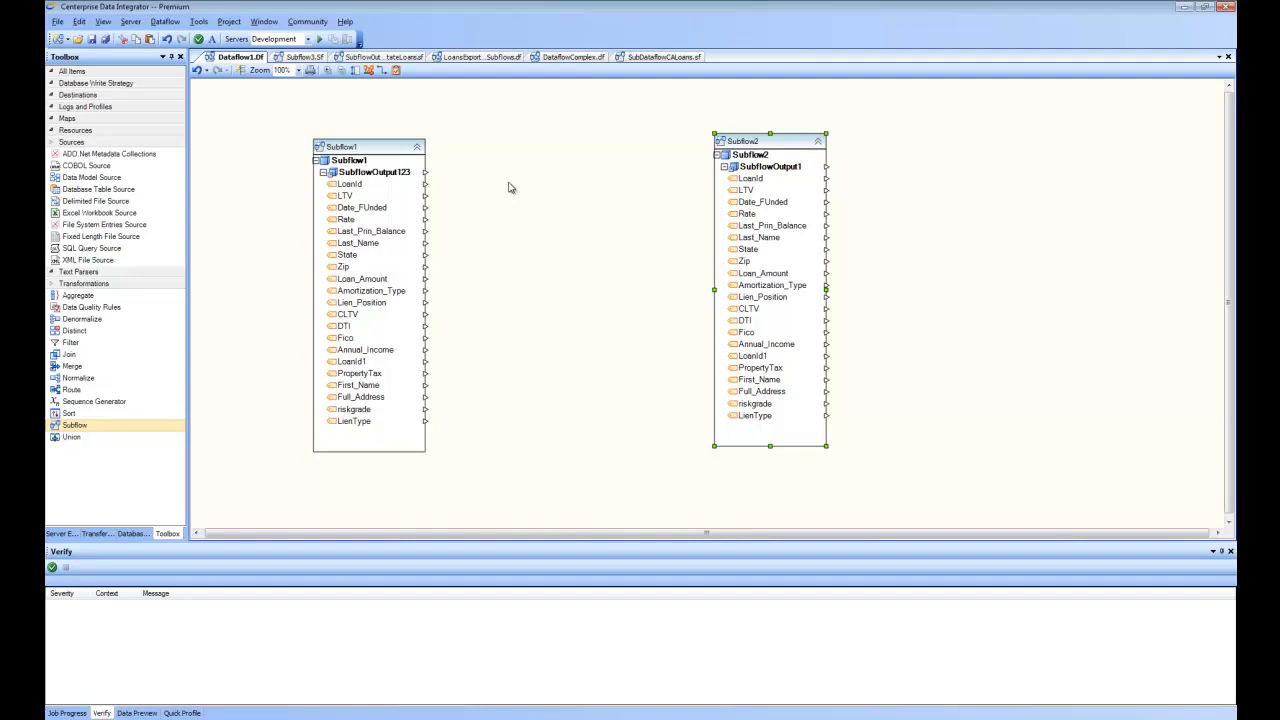
{"action": "mouse_move", "coordinate": [110, 130]}
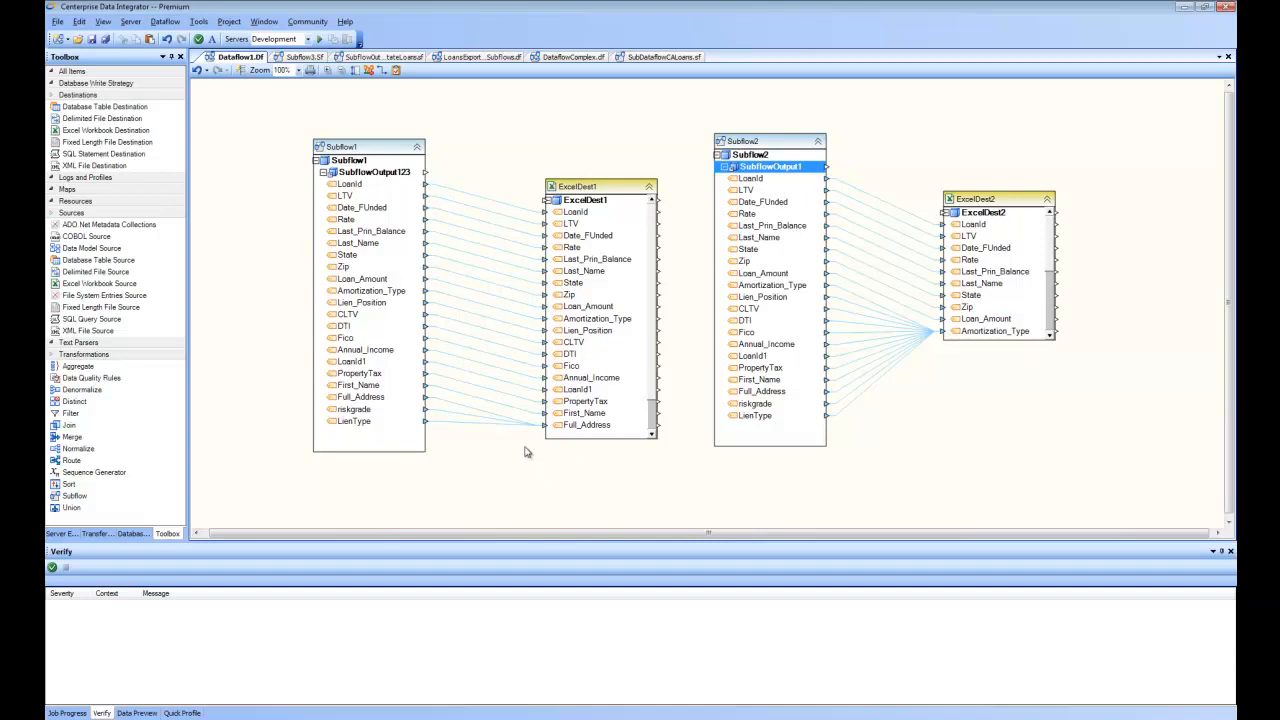
{"action": "mouse_move", "coordinate": [500, 460]}
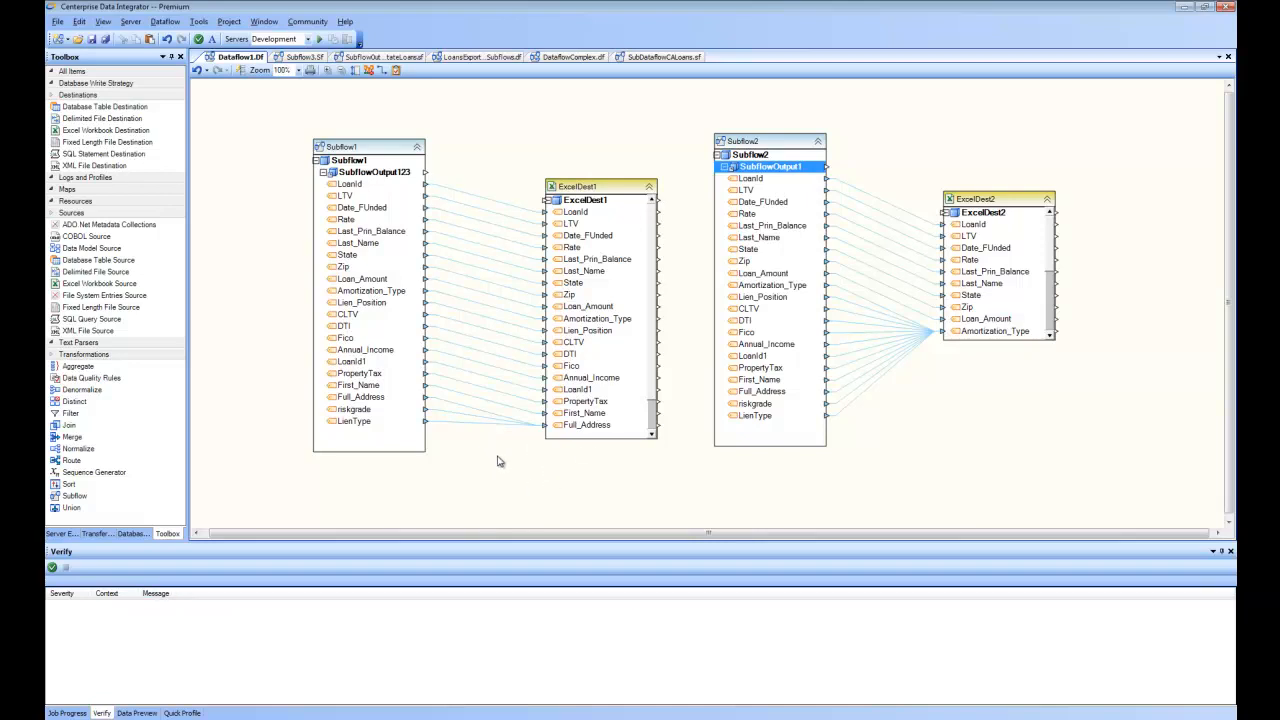
{"action": "mouse_move", "coordinate": [392, 496]}
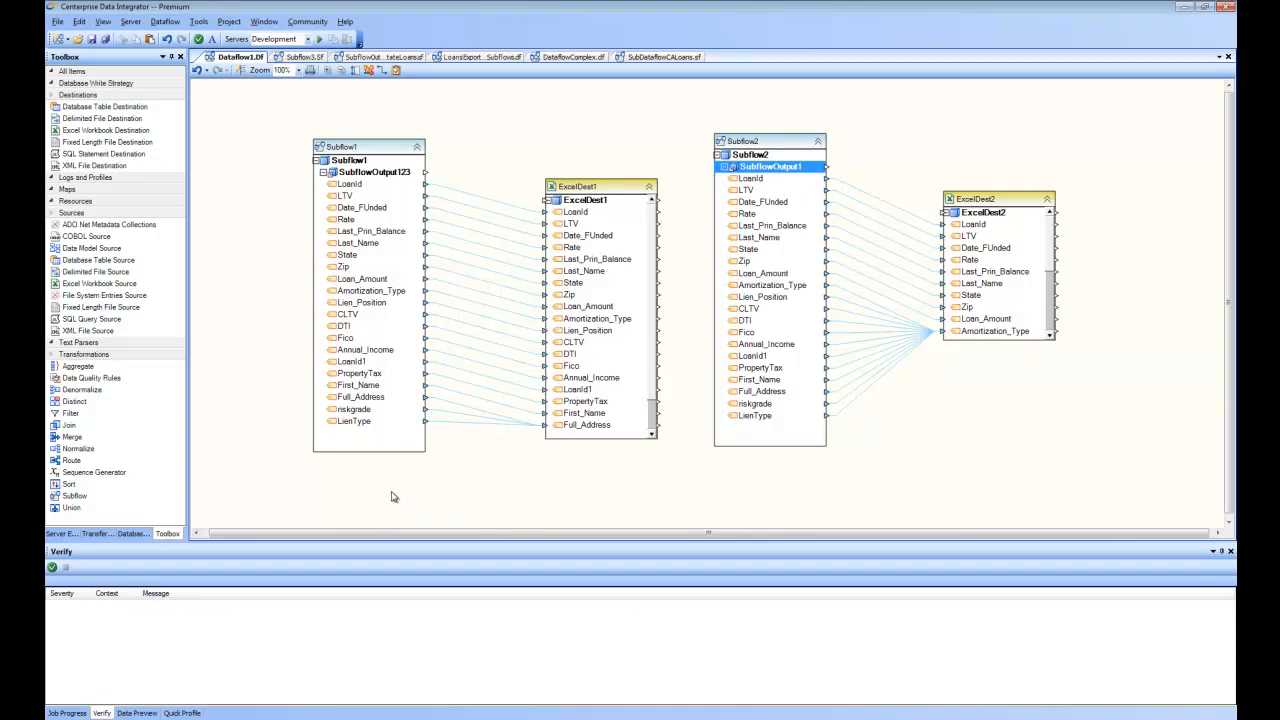